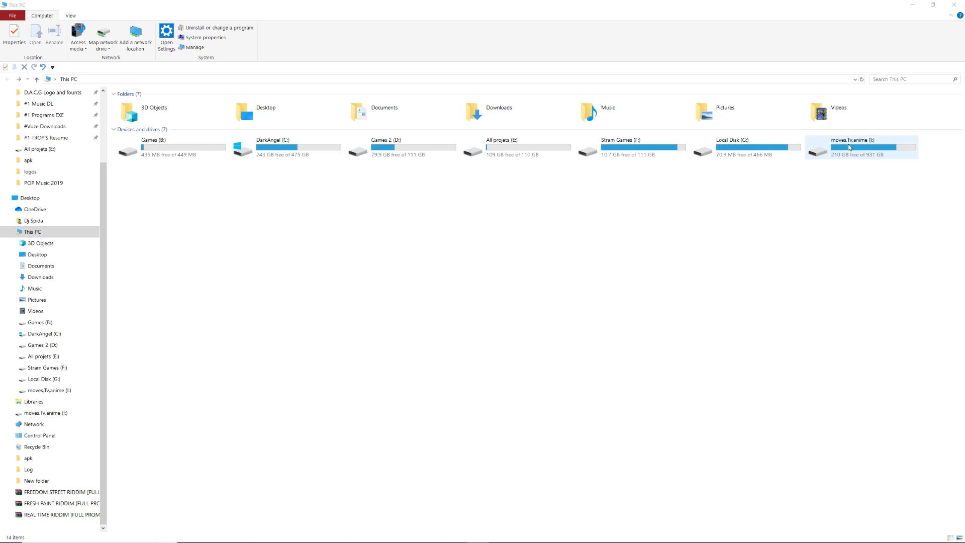
- Open the moves.Tv.anime (I:) drive and pick out its _Serato_ folder
double_click(852, 148)
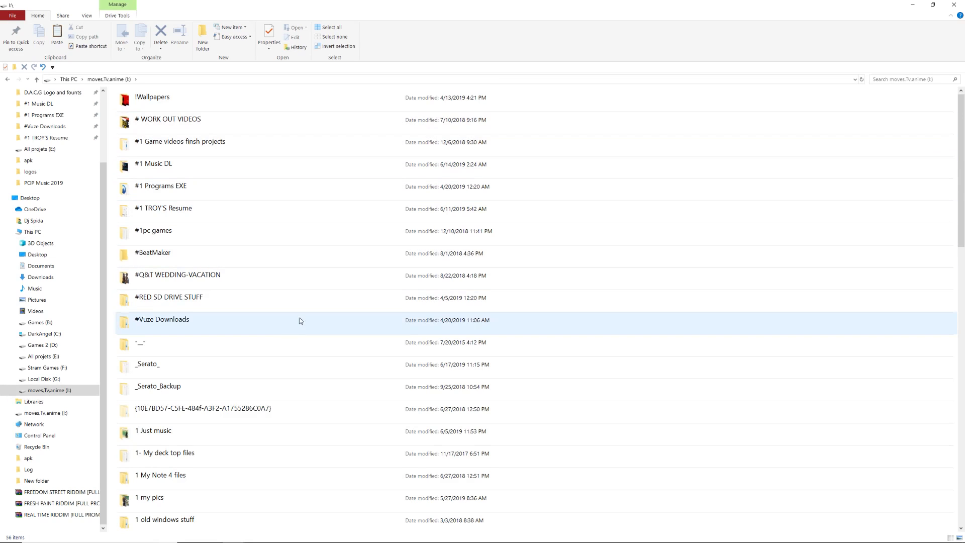
left_click(147, 364)
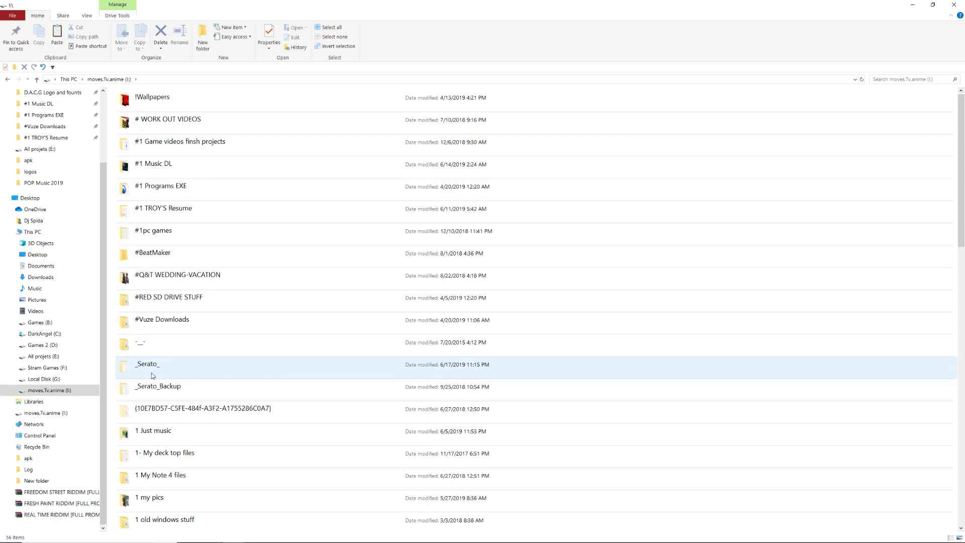
mouse_move(163, 376)
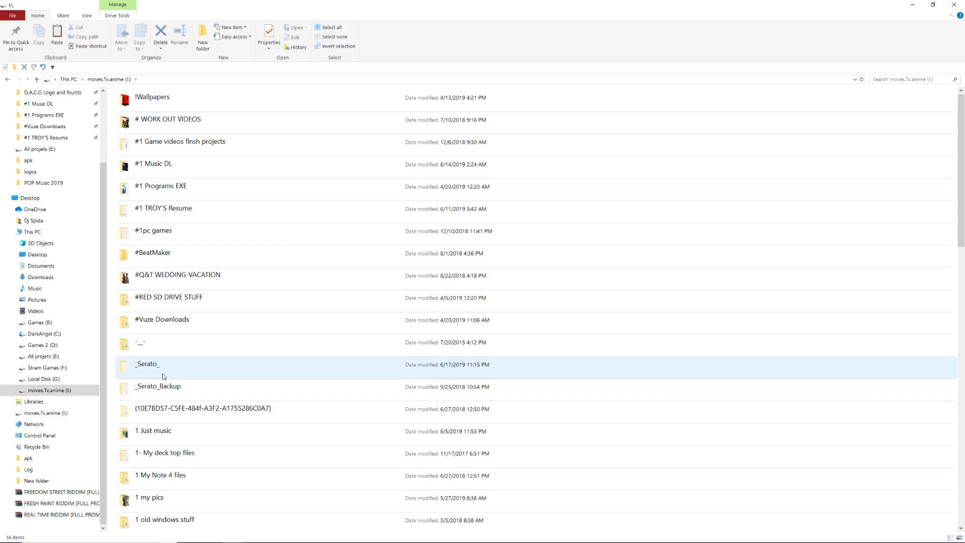
left_click(172, 386)
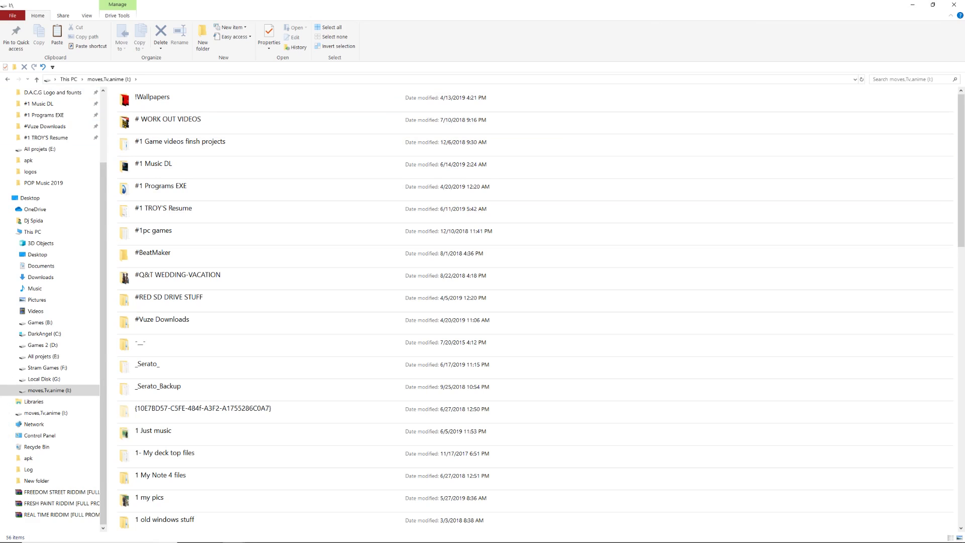
mouse_move(233, 534)
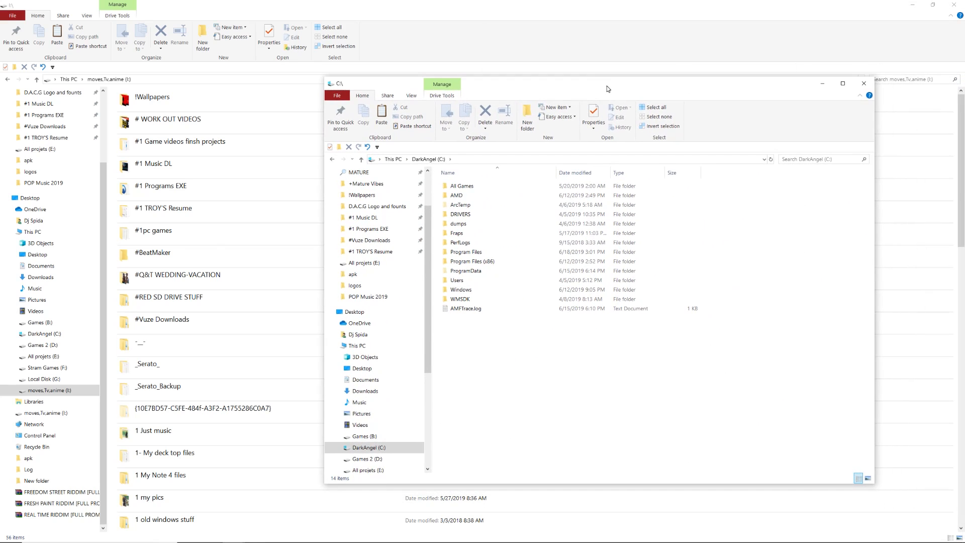
mouse_move(735, 395)
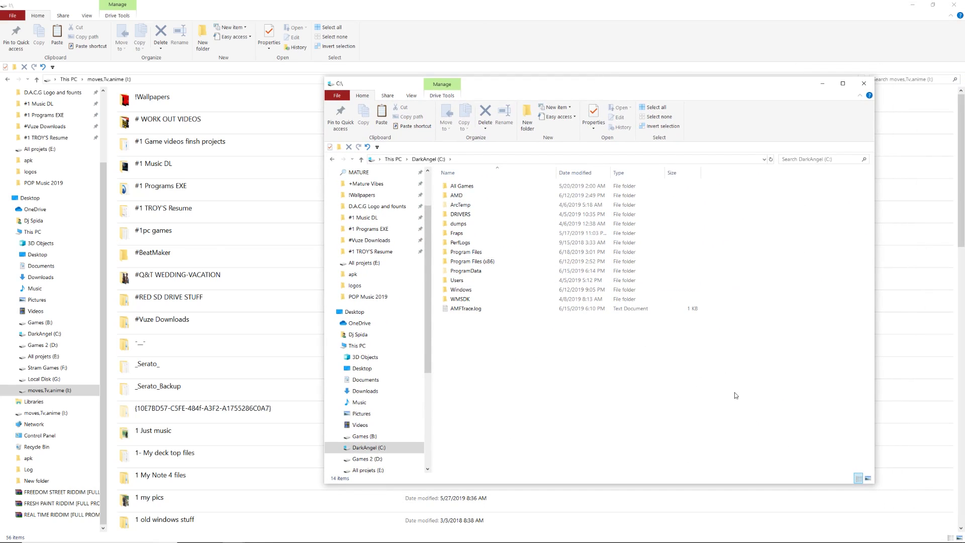
mouse_move(629, 353)
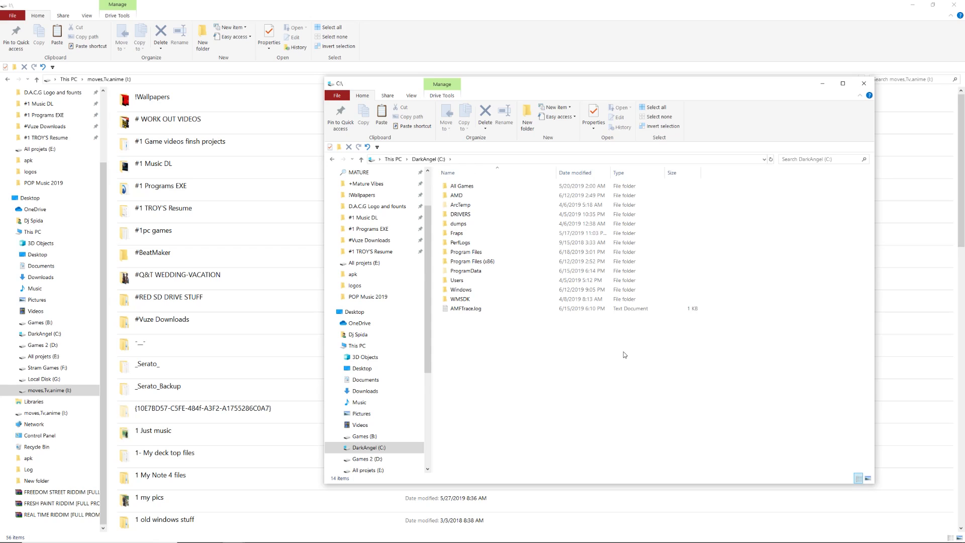
- In the second window, browse through I: and All projets (E:) to the Games (B:) drive
left_click(466, 271)
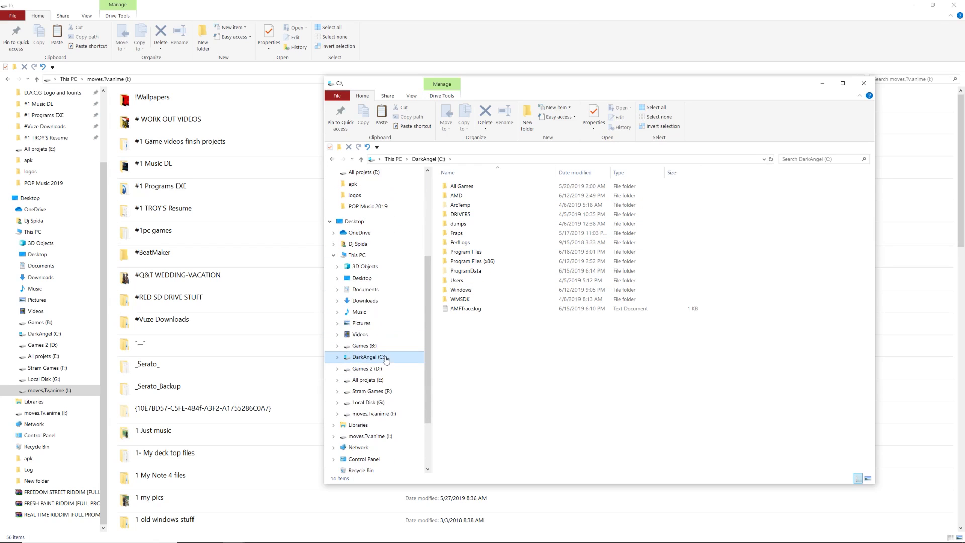
left_click(375, 413)
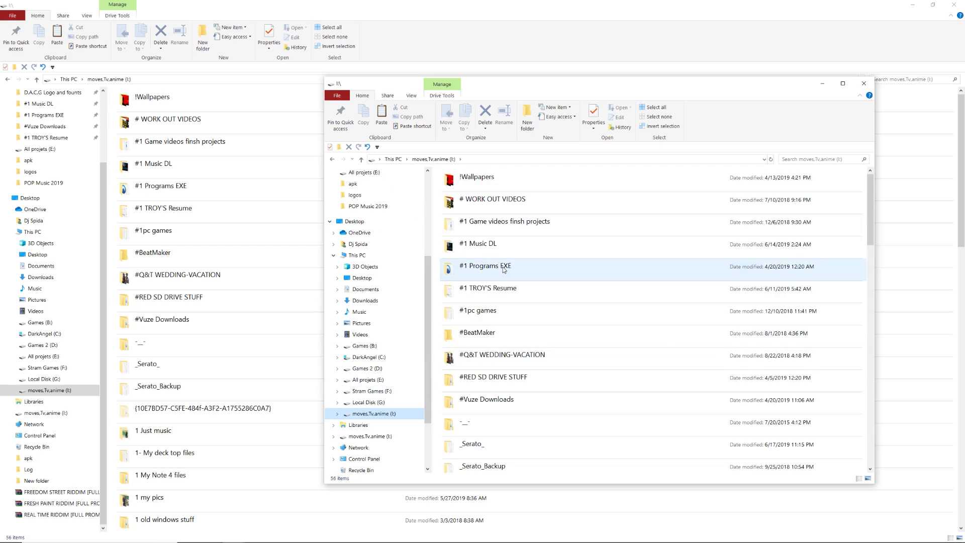
scroll("down", 3)
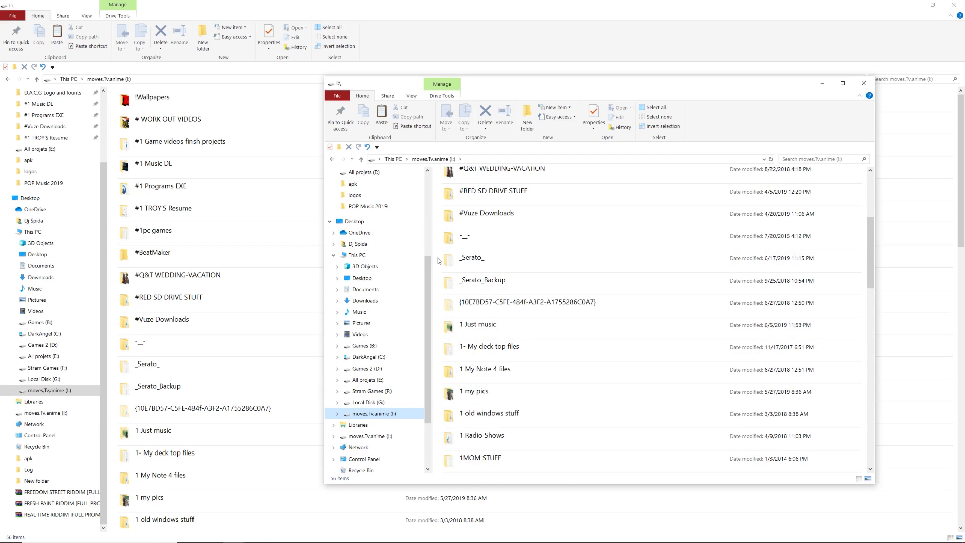
mouse_move(389, 402)
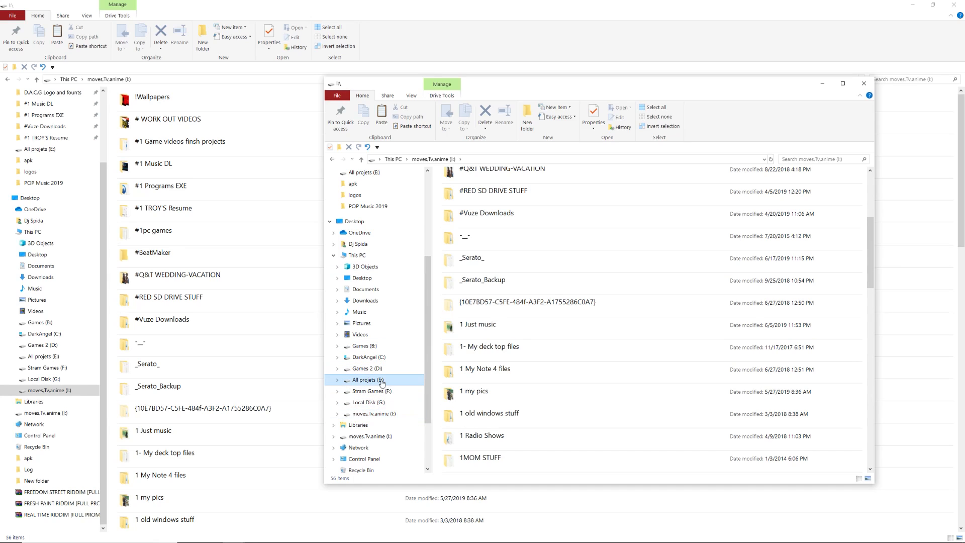
left_click(366, 380)
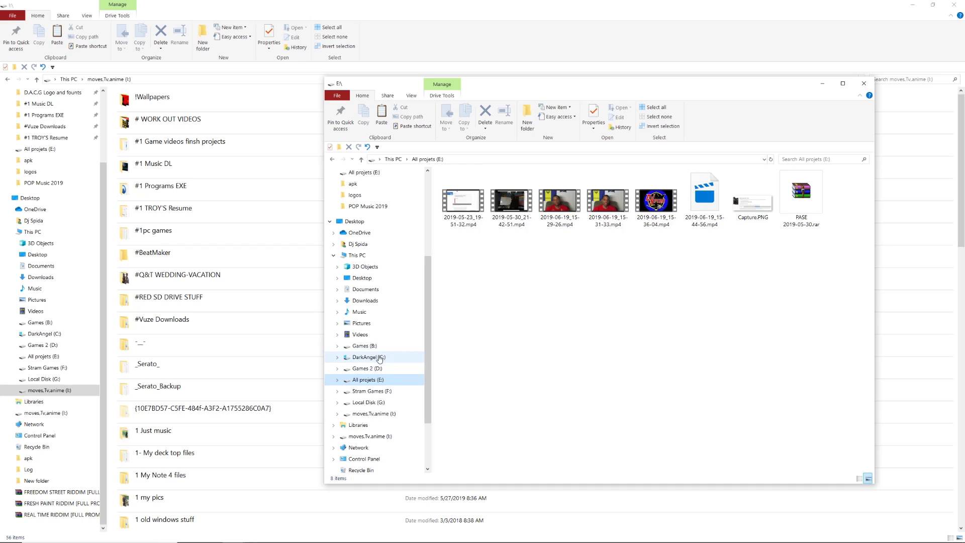
left_click(365, 345)
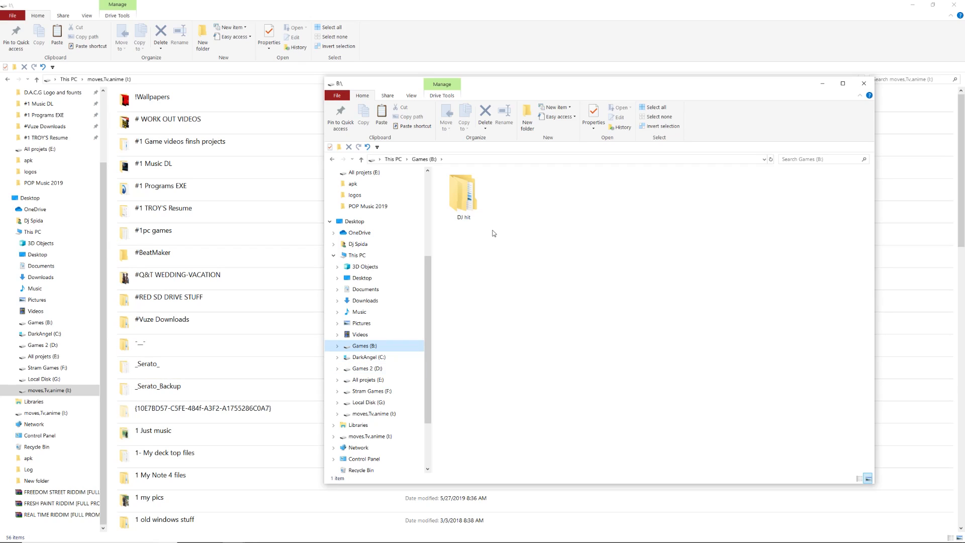
mouse_move(408, 171)
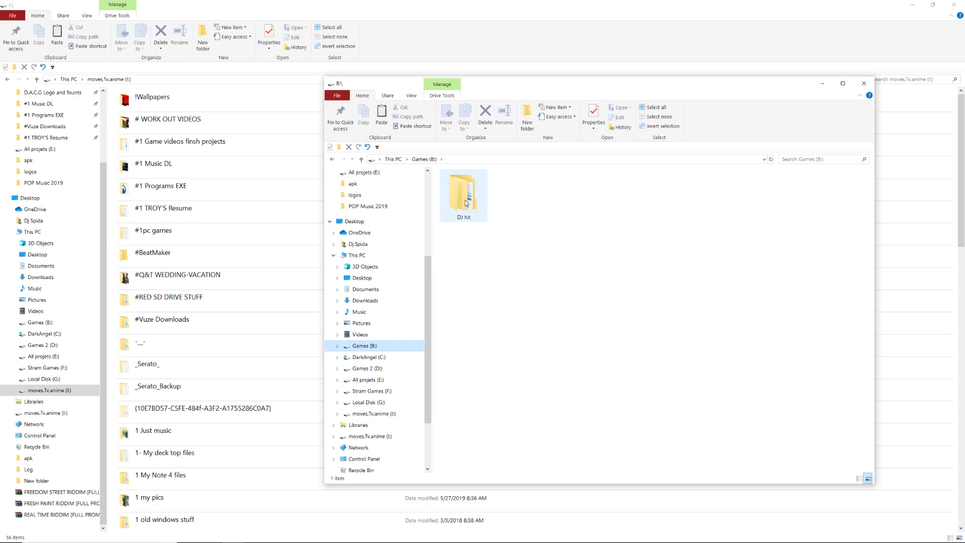
- Open DJ hit, select _Serato_, then clear the selection of the four new folders
double_click(463, 191)
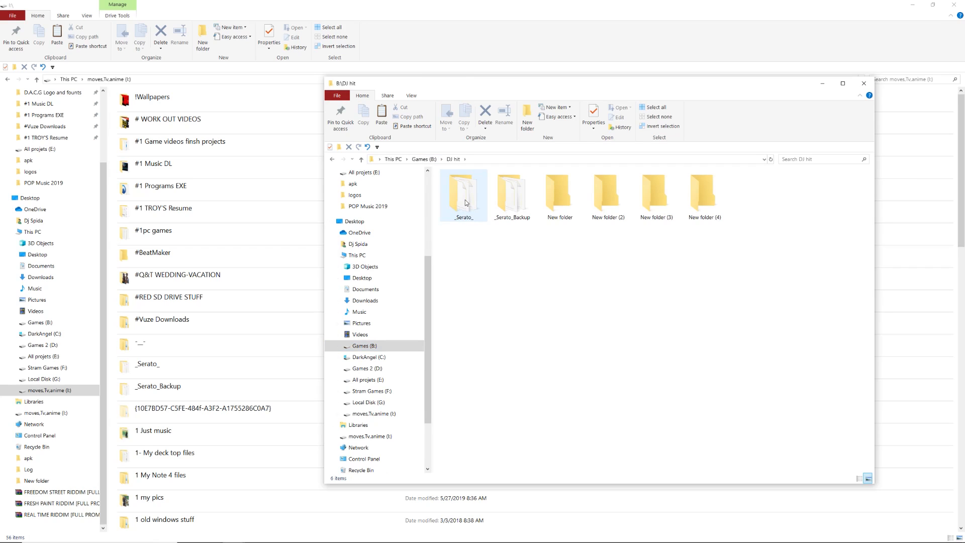
left_click(548, 234)
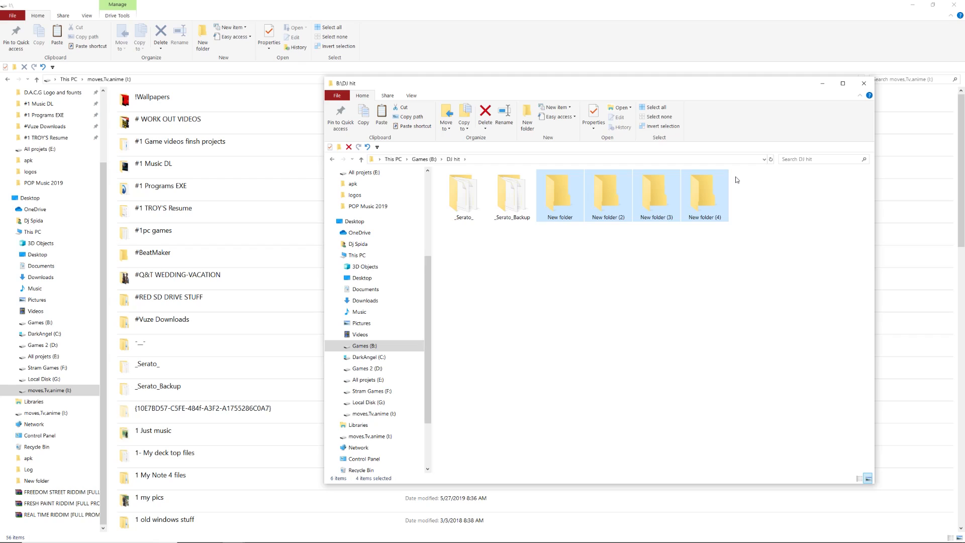
mouse_move(626, 294)
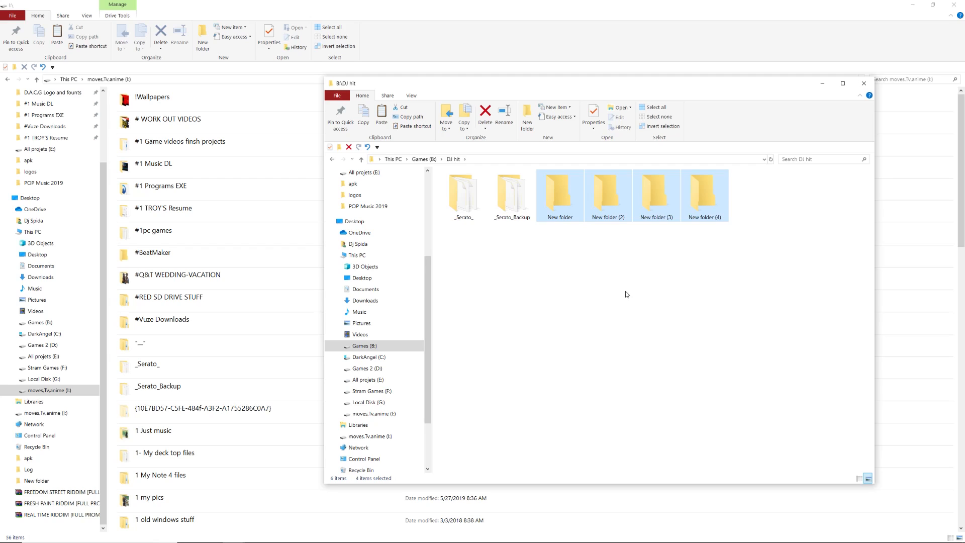
mouse_move(609, 287)
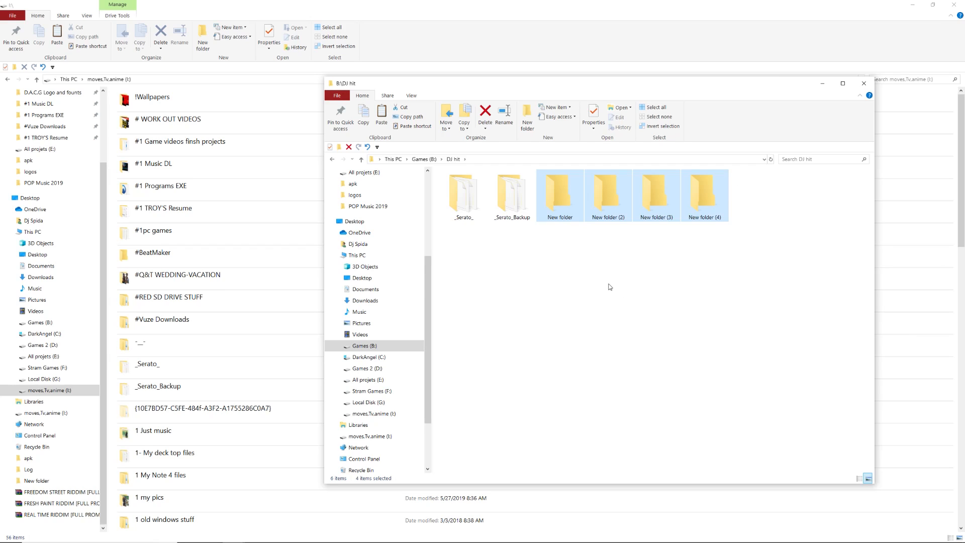
left_click(598, 260)
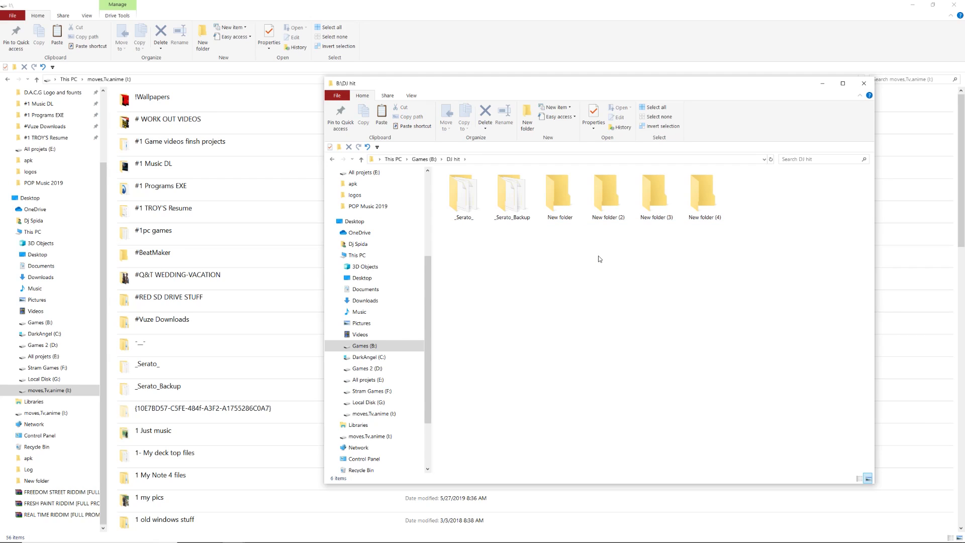
mouse_move(466, 260)
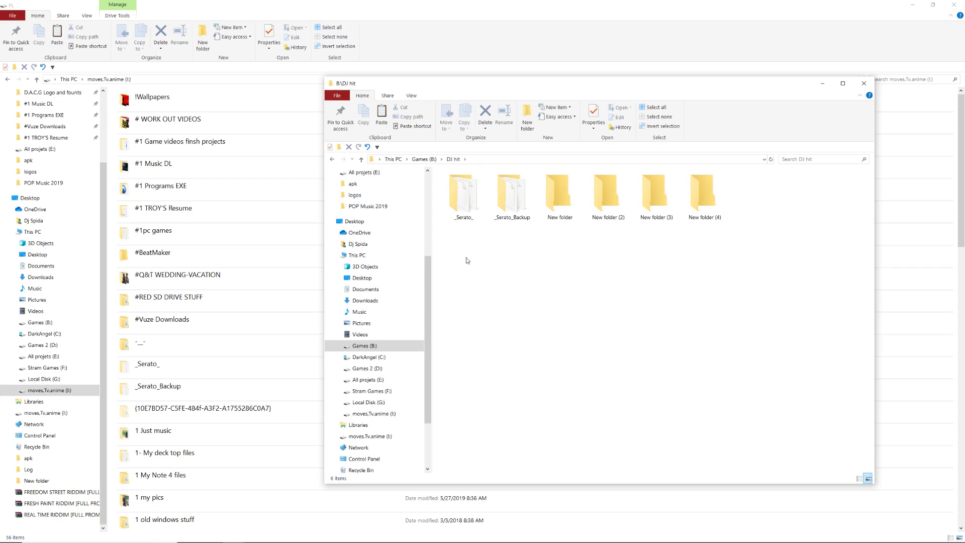
mouse_move(458, 237)
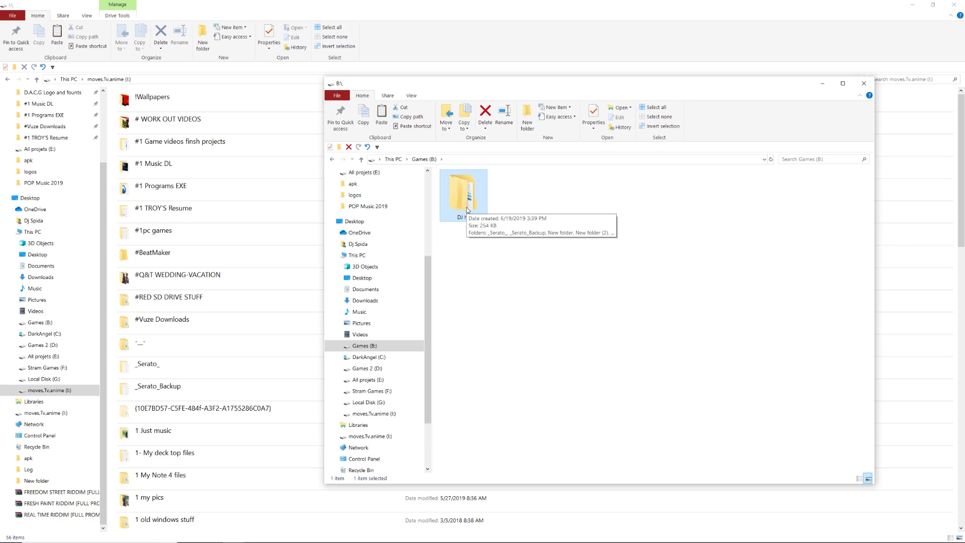
mouse_move(397, 198)
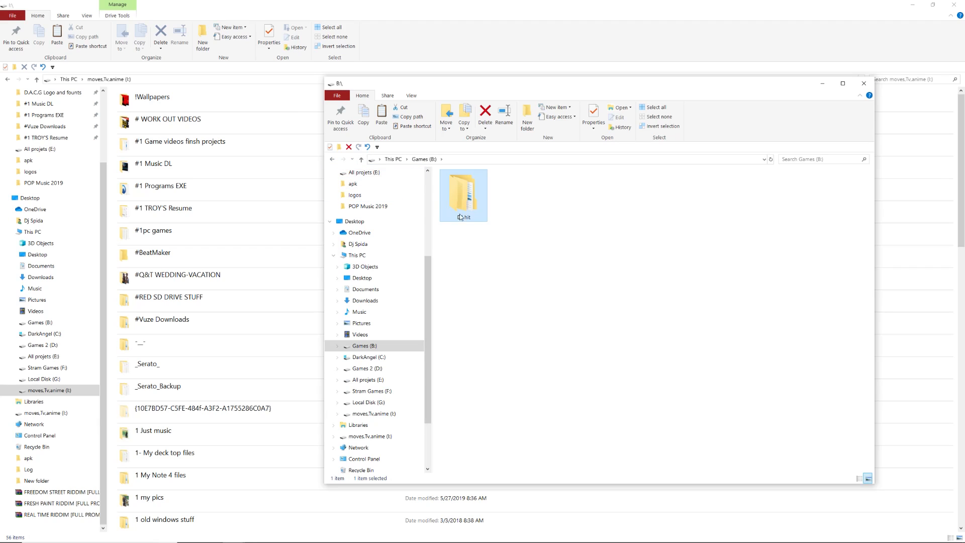
mouse_move(463, 196)
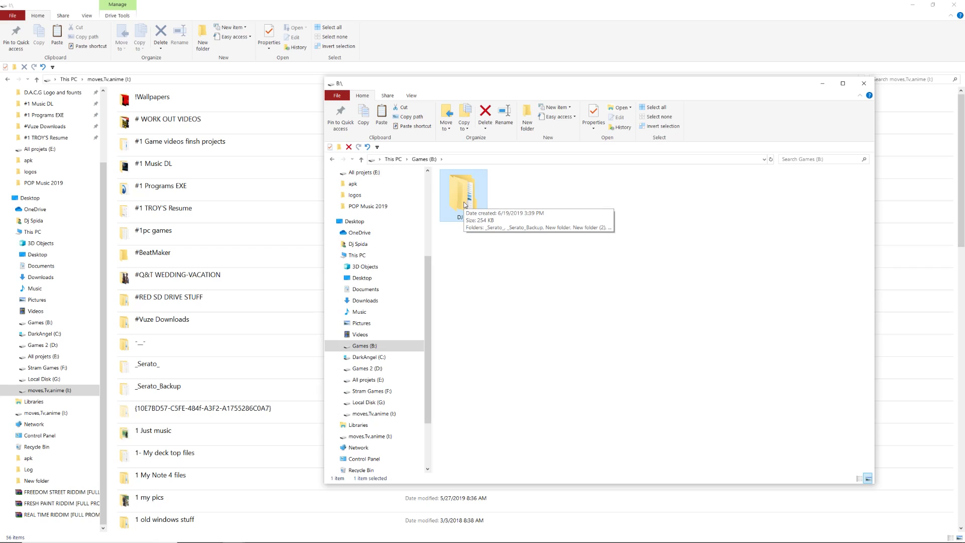
- Check DJ hit's contents, return to Games (B:), and add several empty new folders
double_click(463, 191)
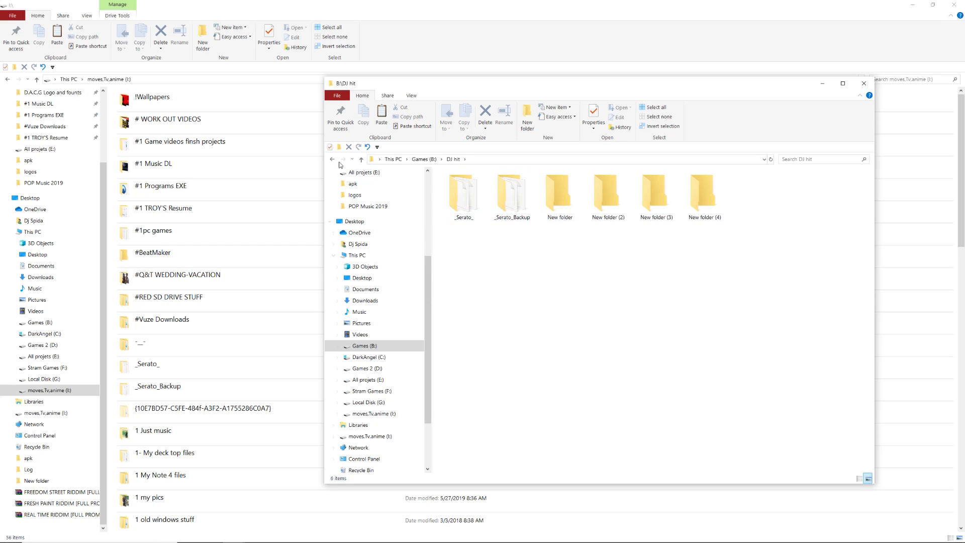
left_click(361, 159)
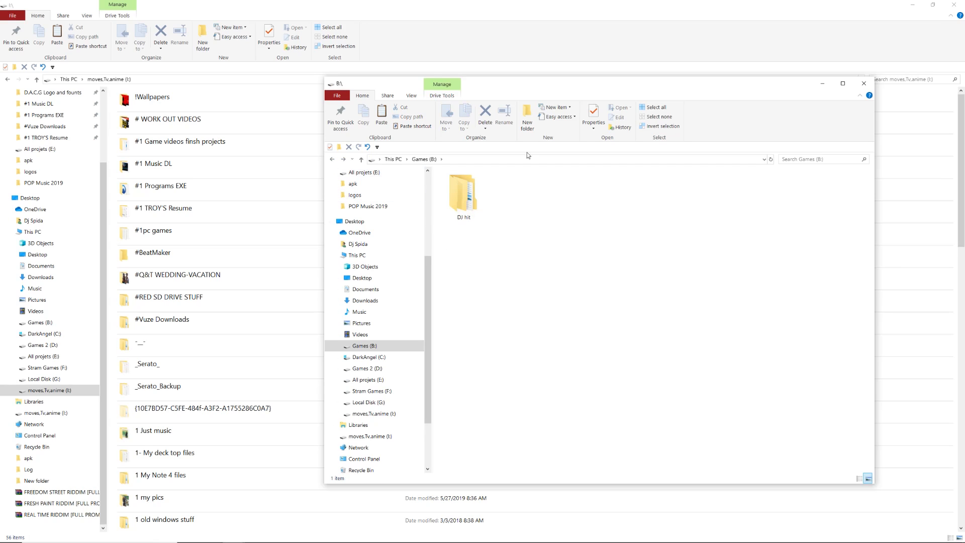
left_click(527, 114)
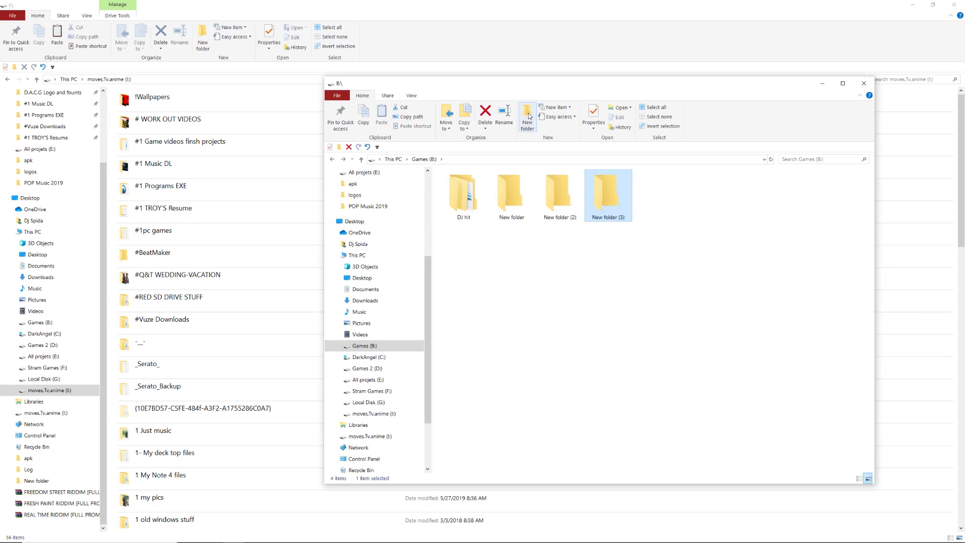
left_click(527, 114)
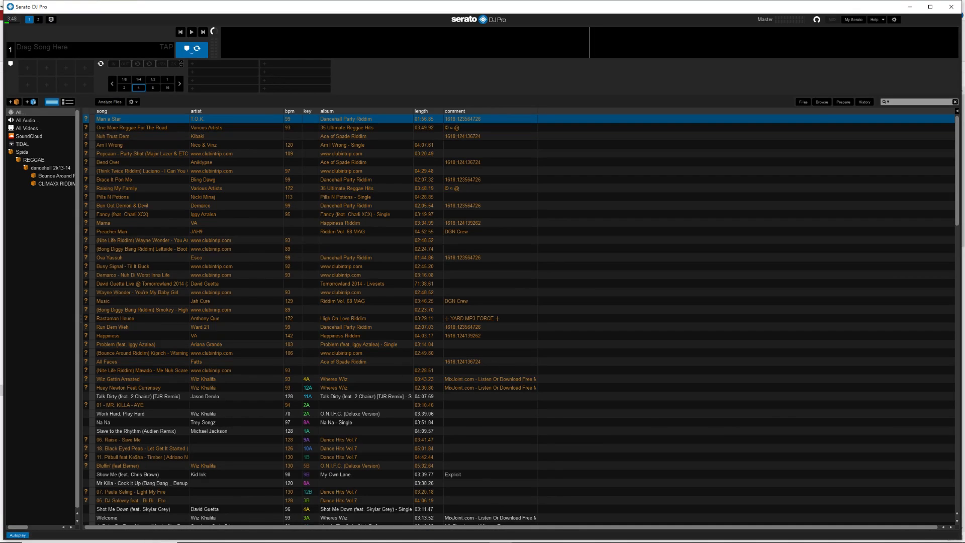
mouse_move(232, 533)
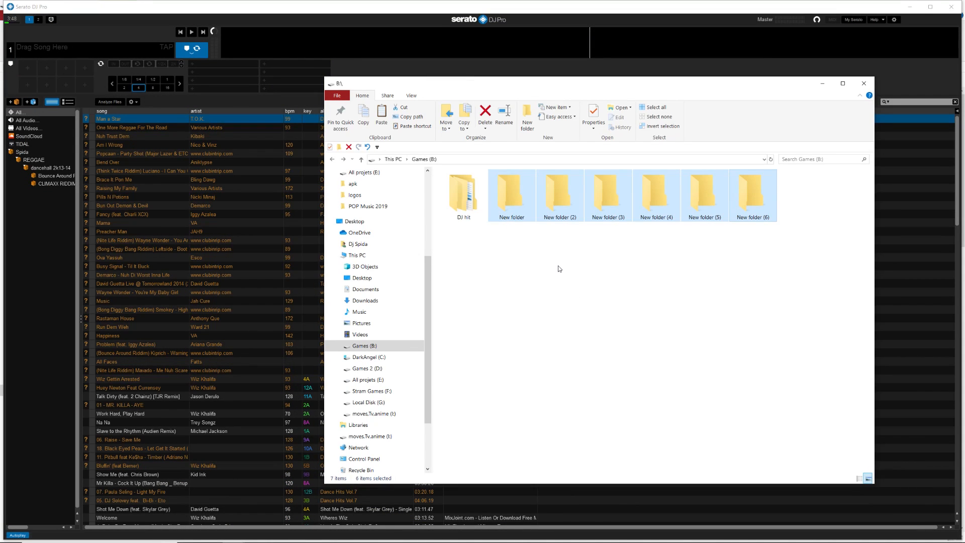
mouse_move(581, 271)
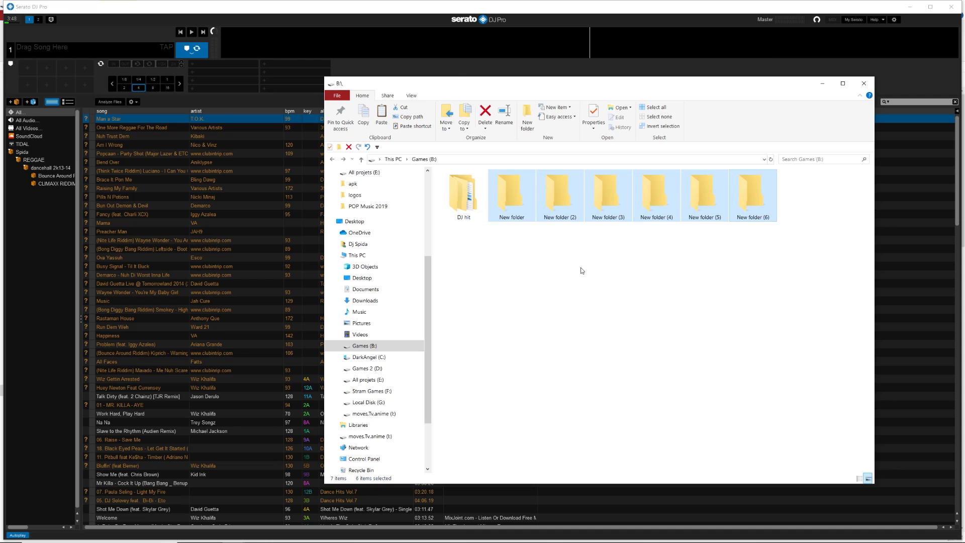
mouse_move(758, 259)
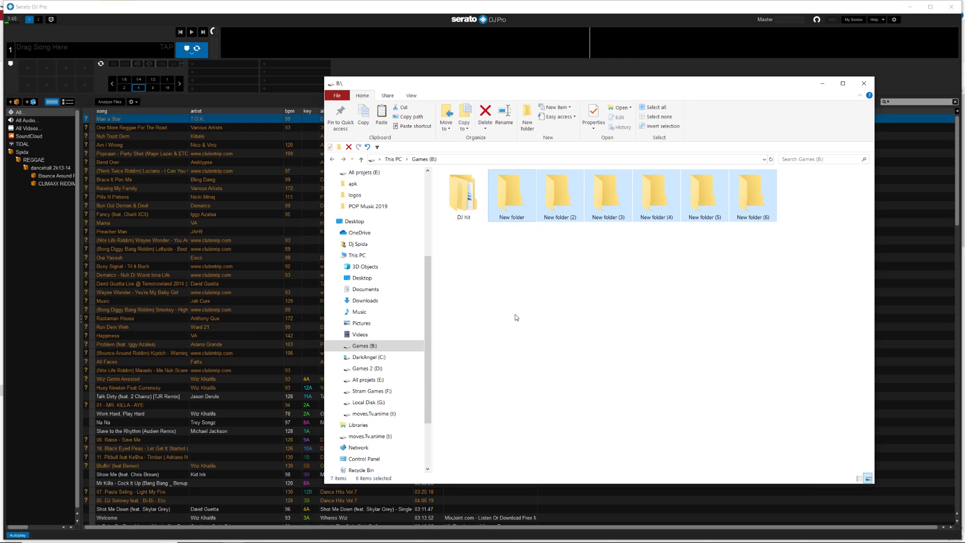
- Minimize Explorer to view the Serato library, then restore the Games (B:) window
left_click(864, 83)
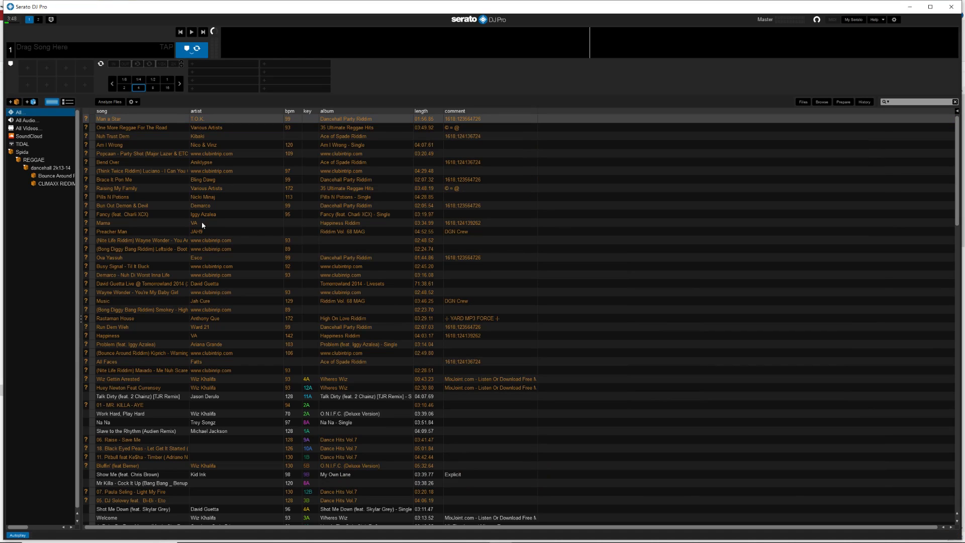
mouse_move(200, 388)
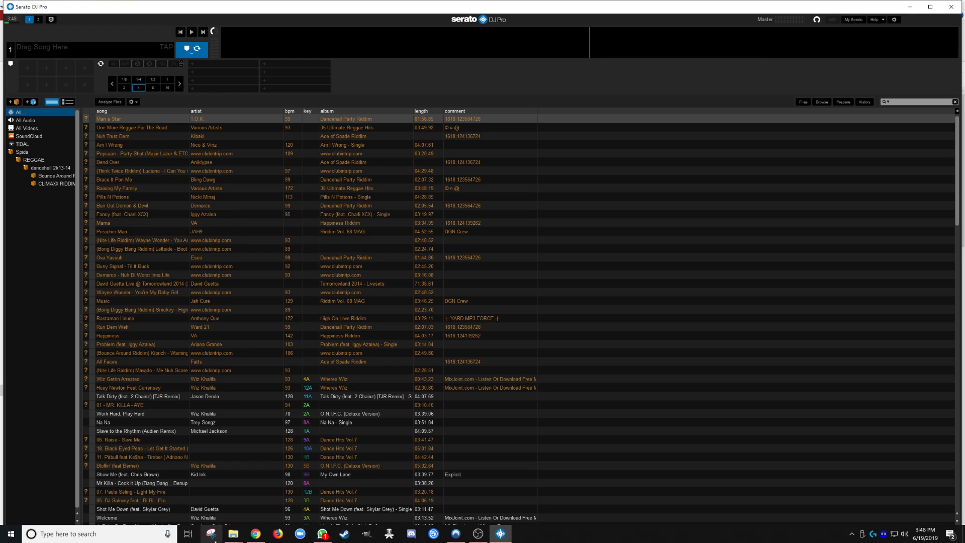
left_click(233, 534)
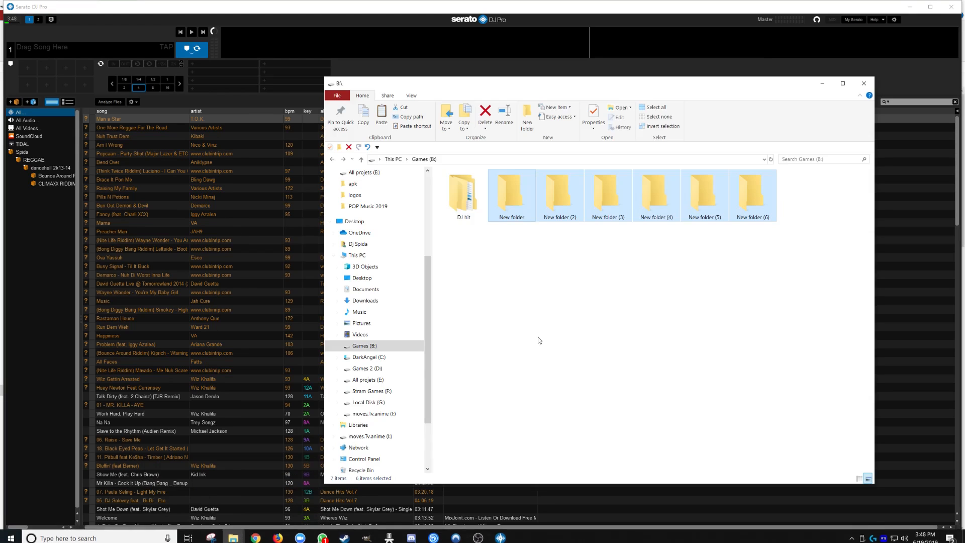
mouse_move(567, 309)
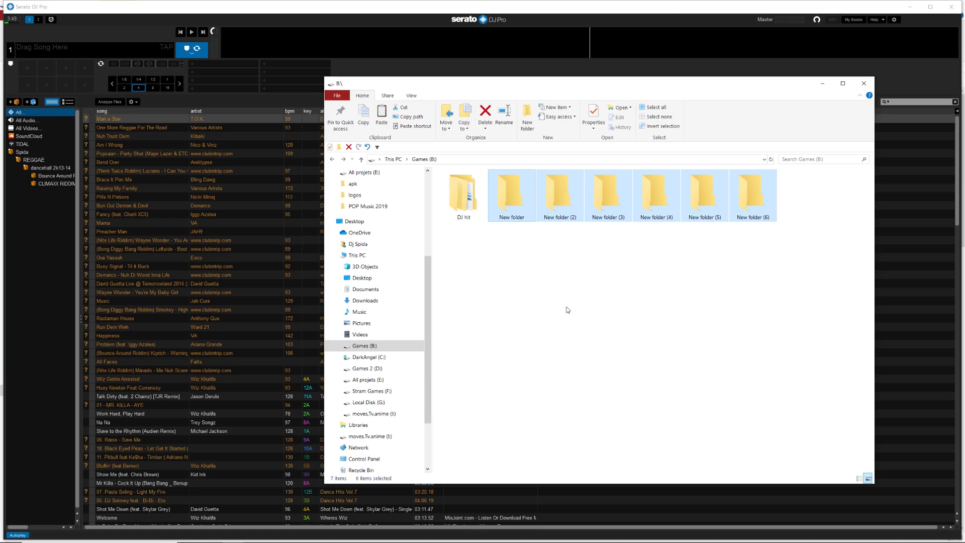
mouse_move(548, 301)
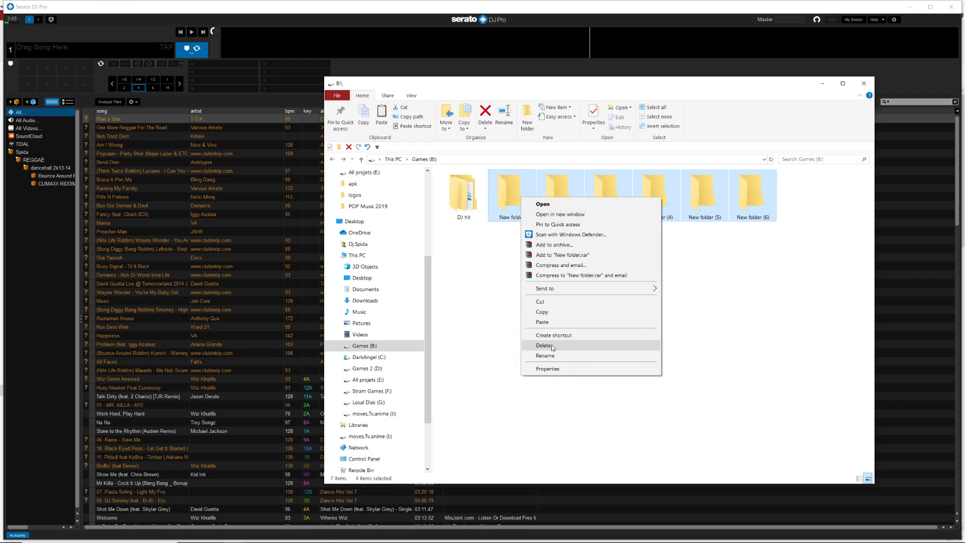
- Delete New folder through New folder (6) from Games (B:)
left_click(546, 345)
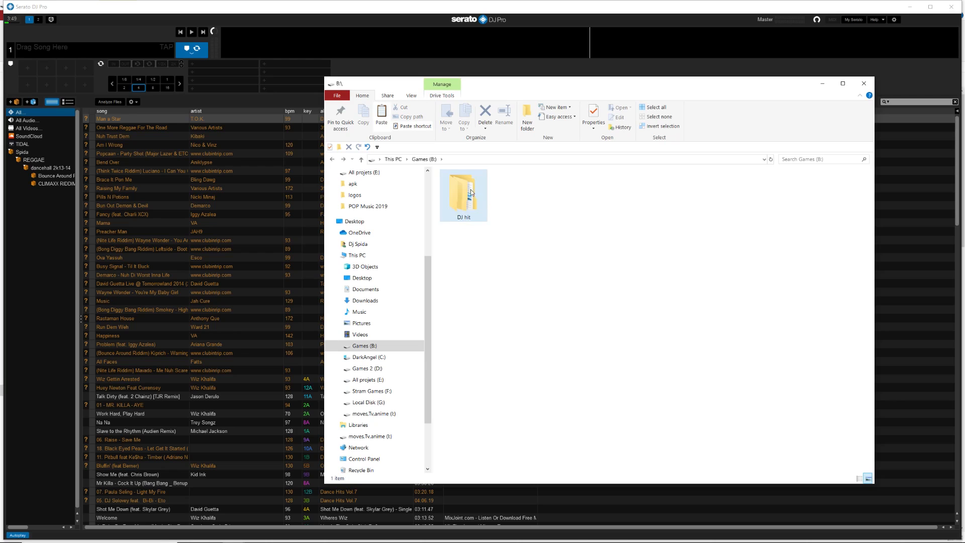
right_click(463, 195)
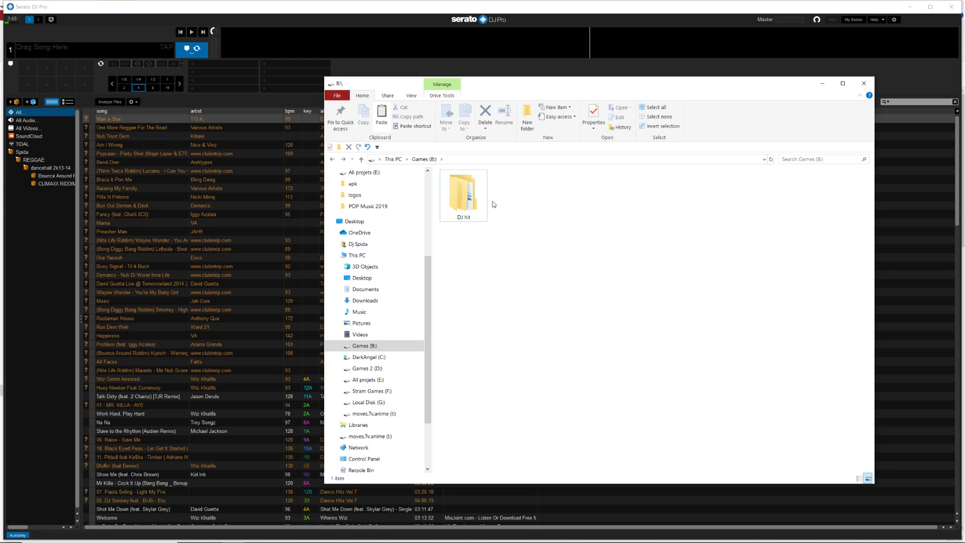
mouse_move(467, 196)
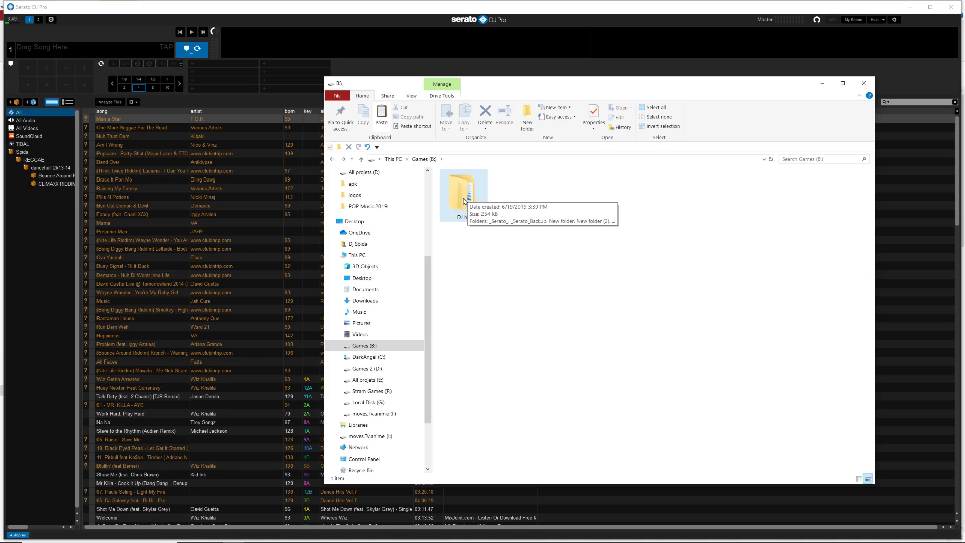
- Copy the DJ hit folder via its right-click menu
right_click(463, 194)
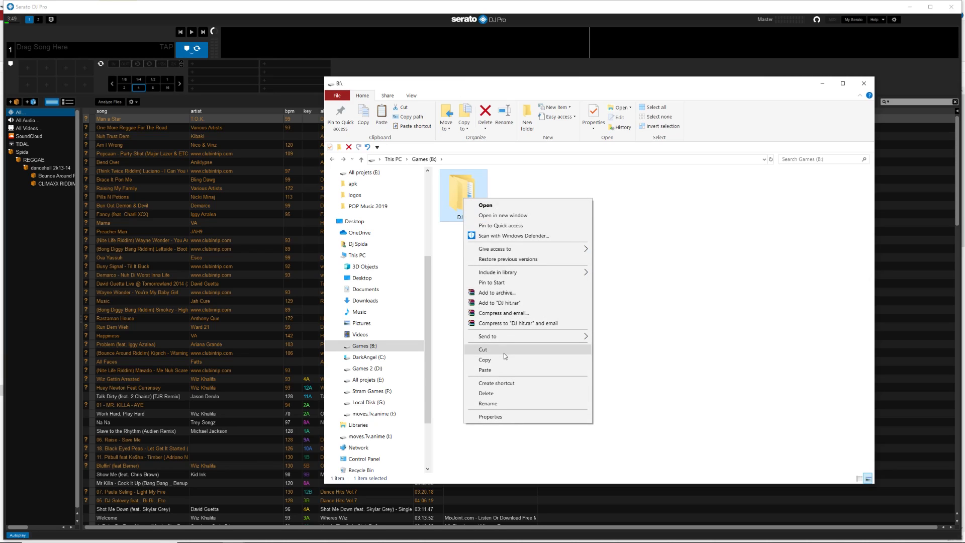
mouse_move(497, 360)
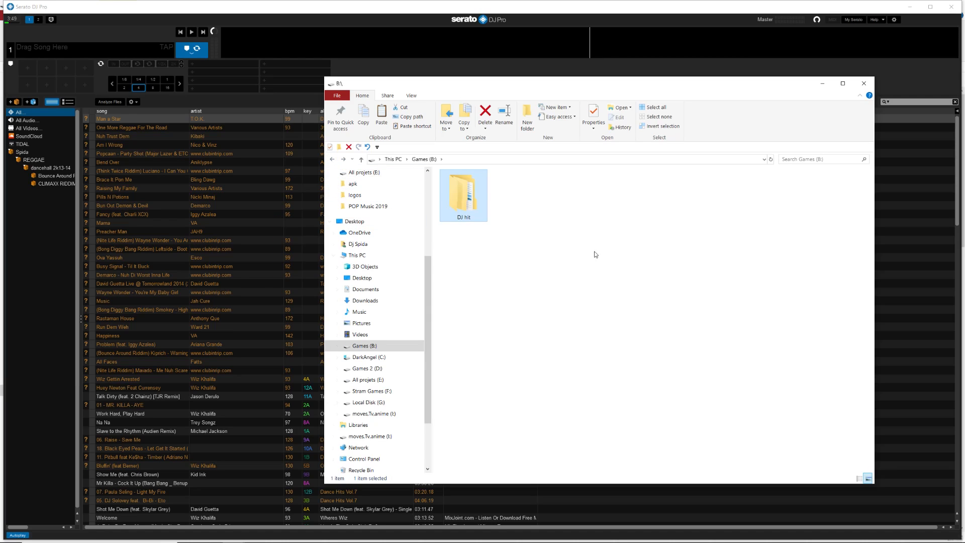
mouse_move(455, 211)
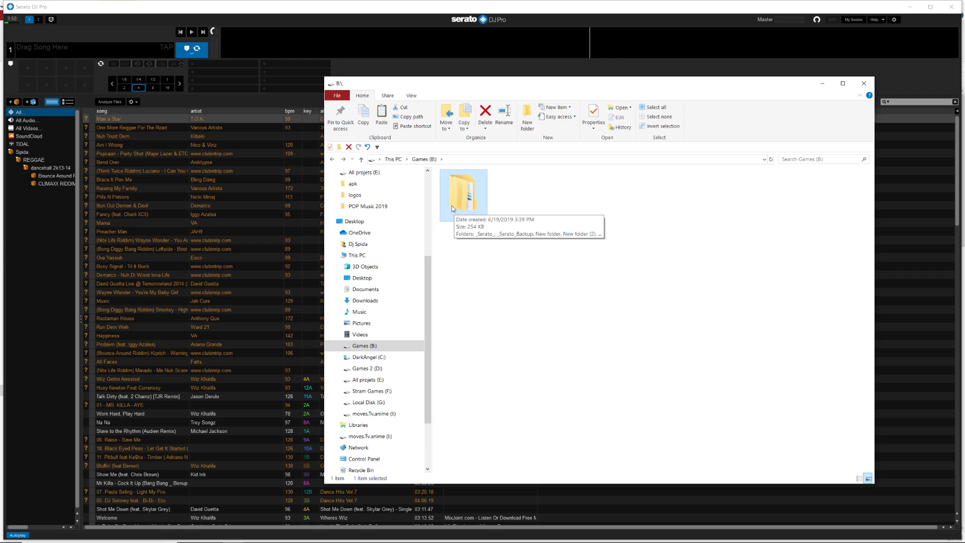
- Paste DJ hit into the DarkAngel (C:) drive root and refresh the listing
left_click(357, 254)
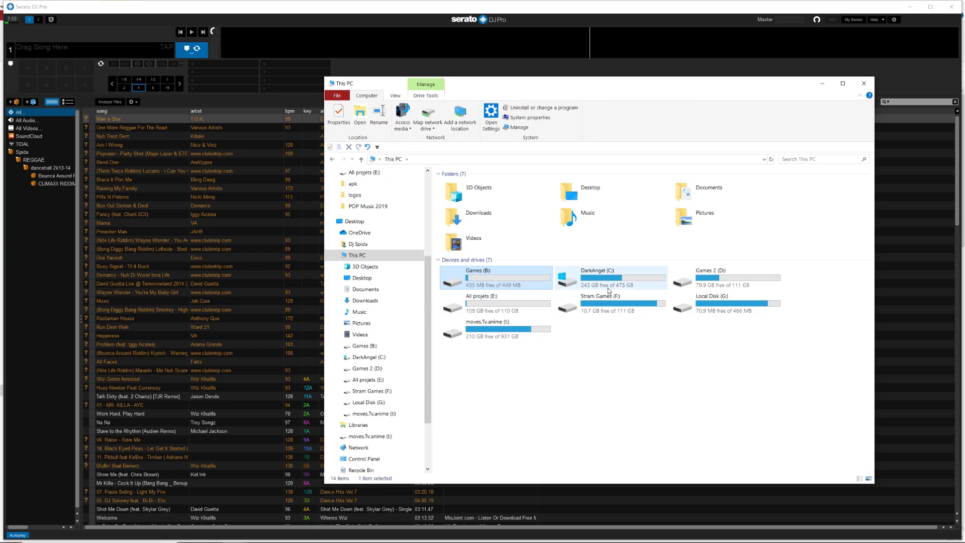
double_click(610, 277)
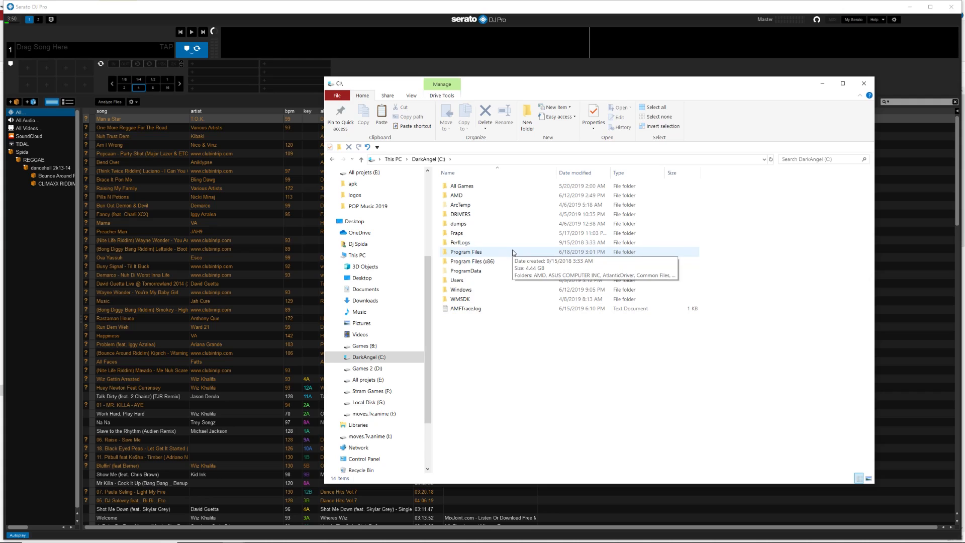
right_click(482, 345)
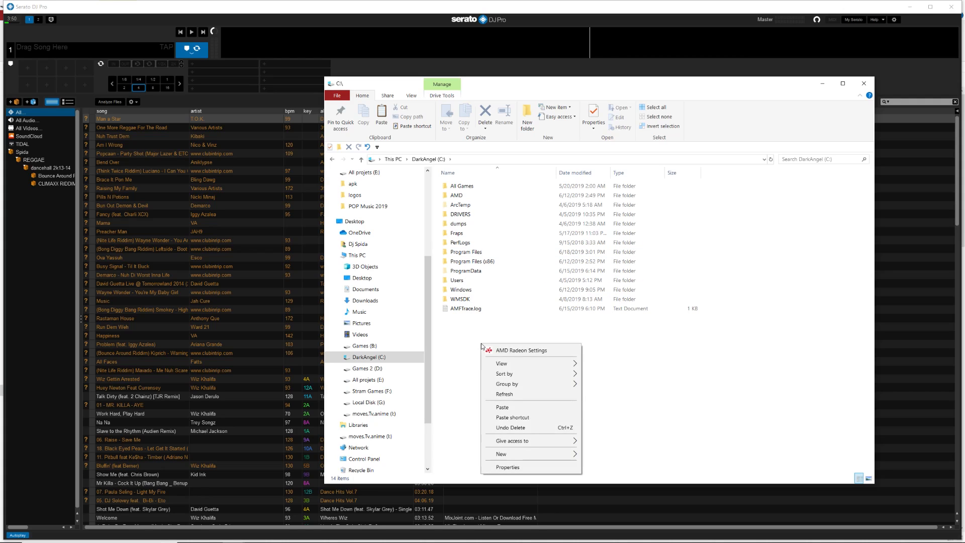
left_click(503, 406)
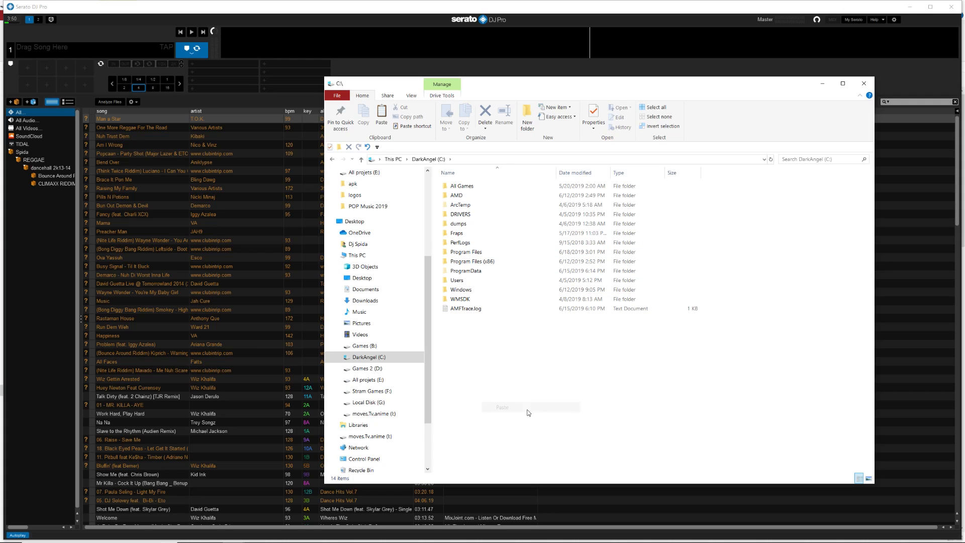
left_click(527, 114)
type("DJ hit")
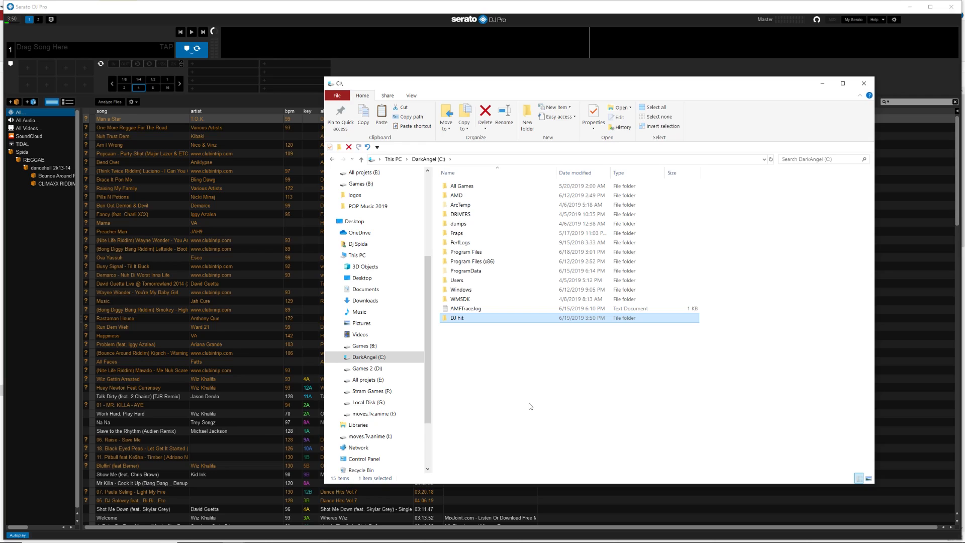
double_click(457, 318)
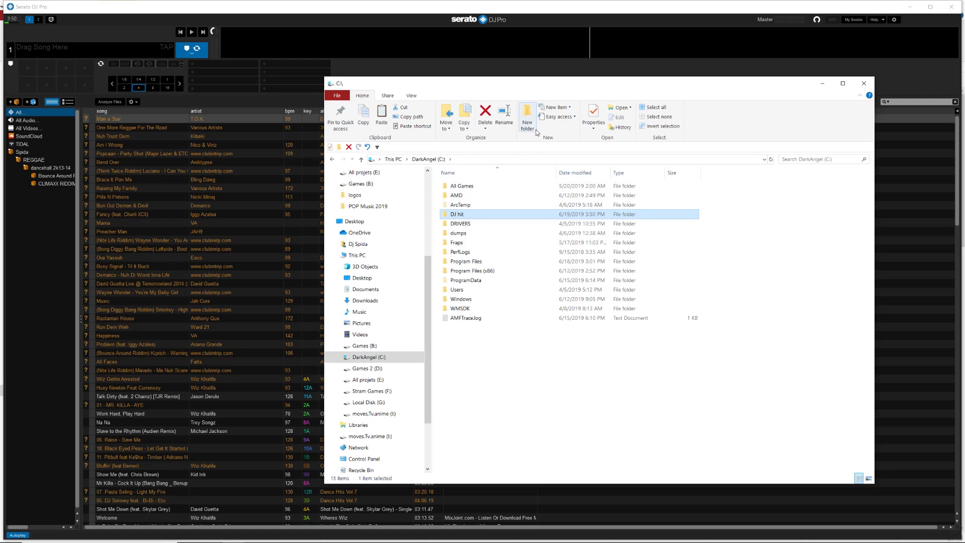
mouse_move(527, 117)
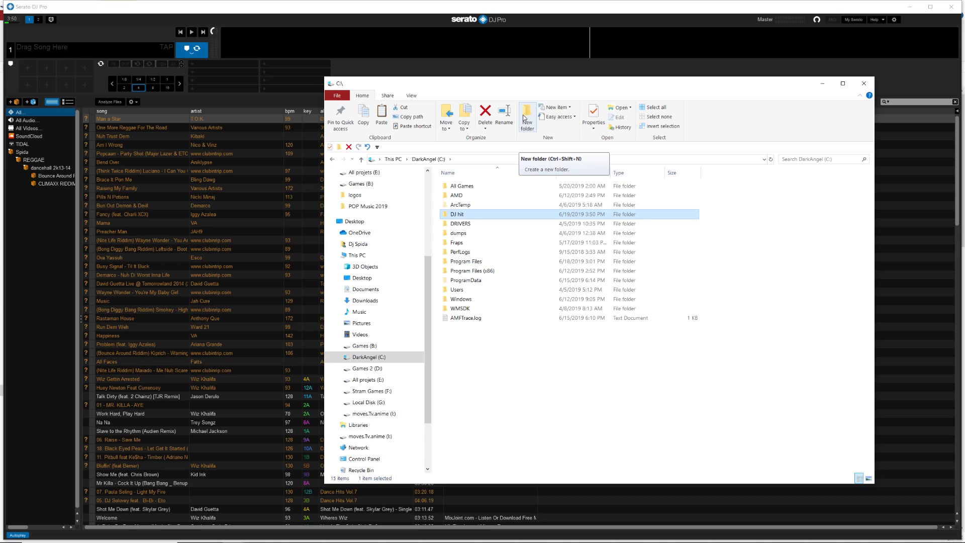
mouse_move(468, 218)
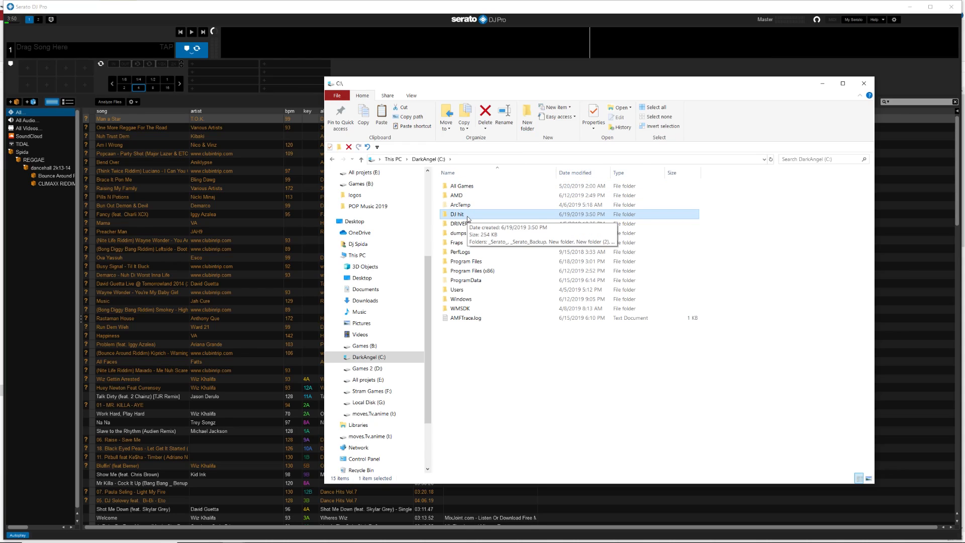
mouse_move(527, 110)
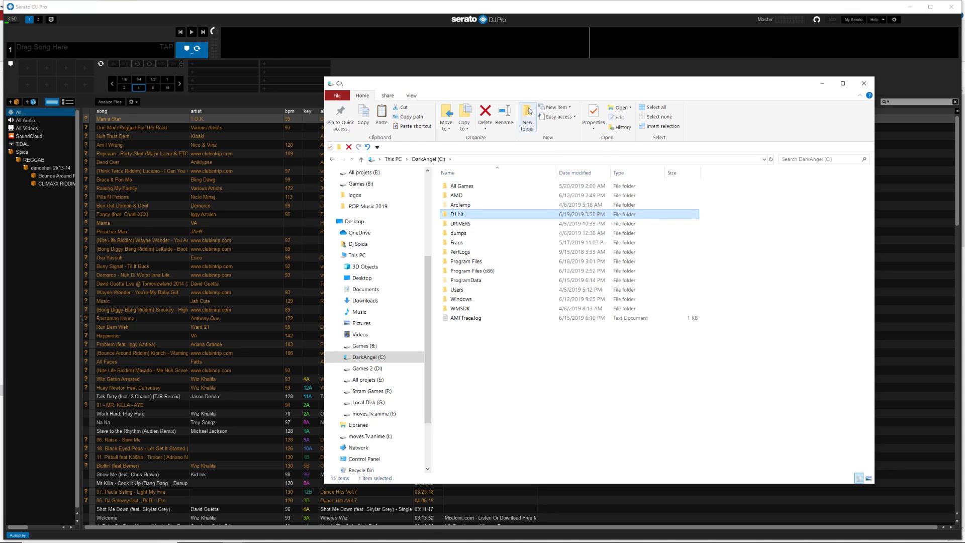
- Paste the copied New folder items into the C: drive root
left_click(457, 290)
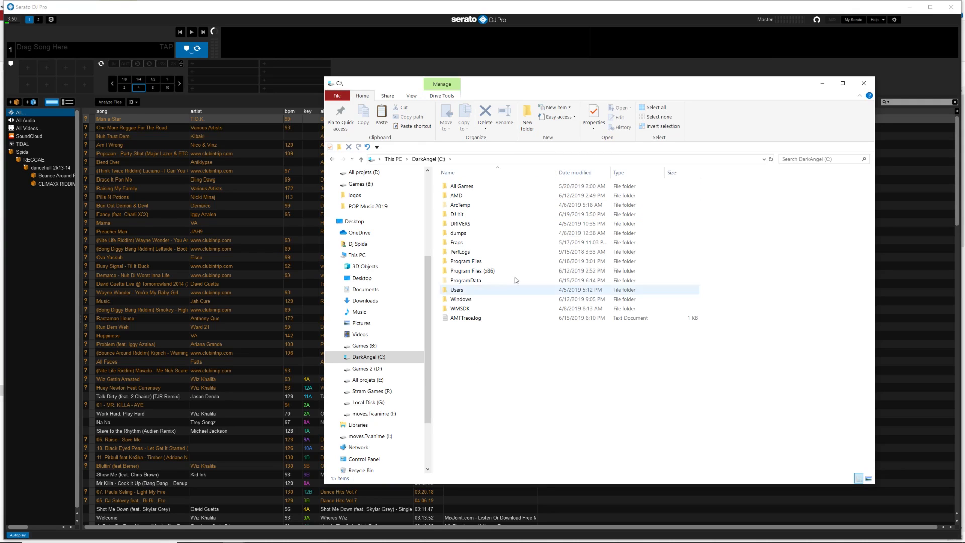
left_click(527, 117)
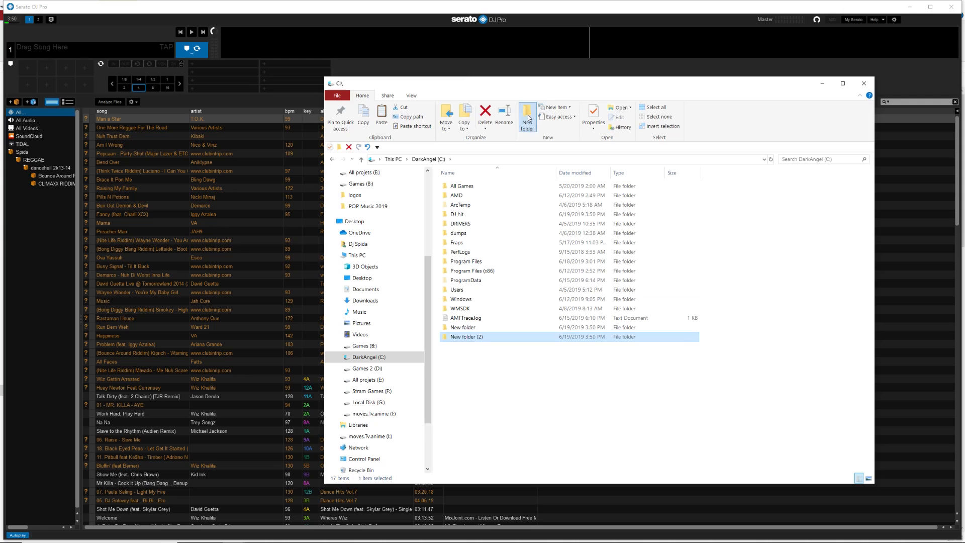
left_click(526, 117)
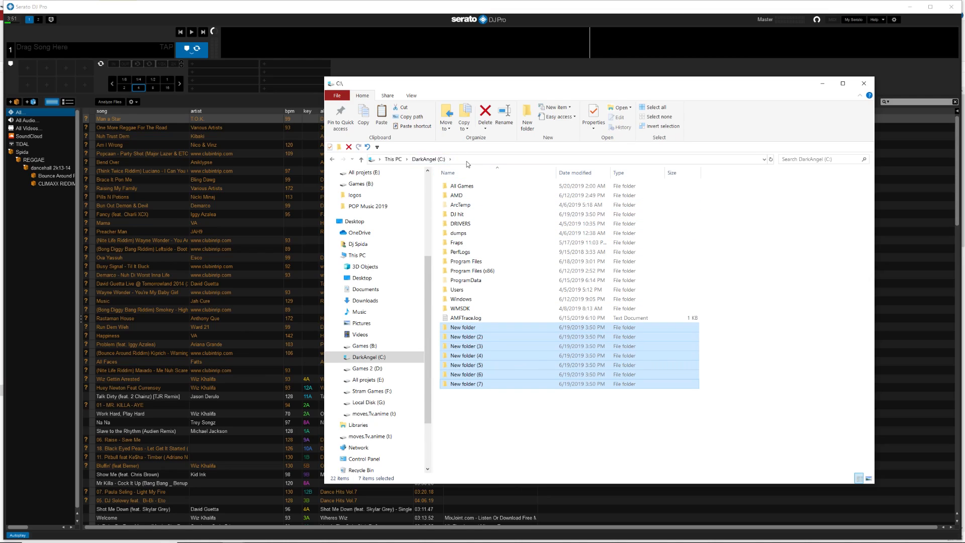
- Open DJ hit to compare, then return to C:\ and select the loose New folders
left_click(480, 214)
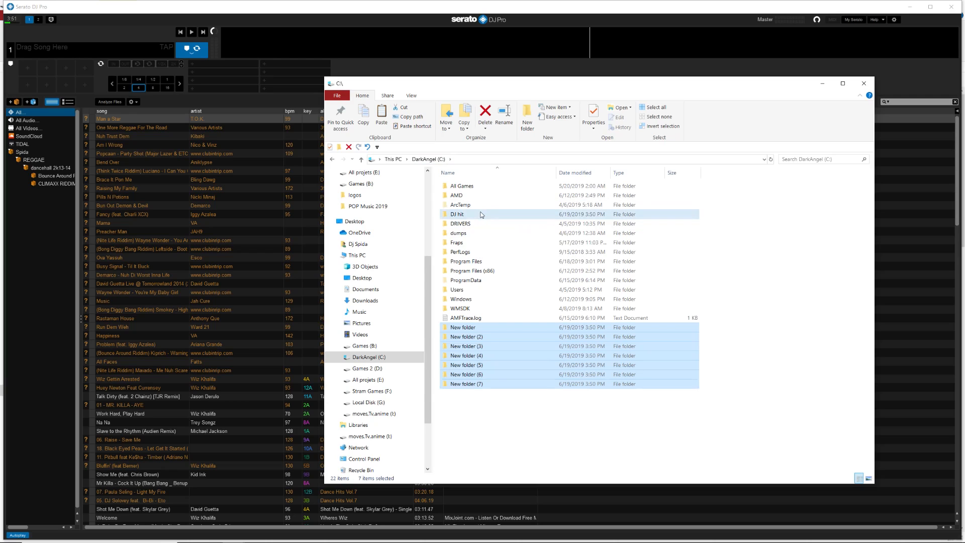
double_click(456, 214)
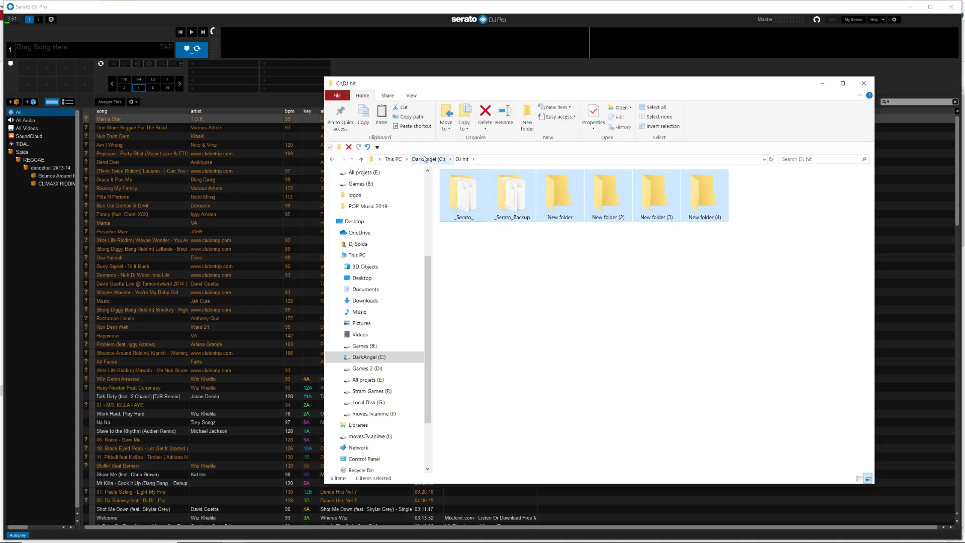
left_click(429, 158)
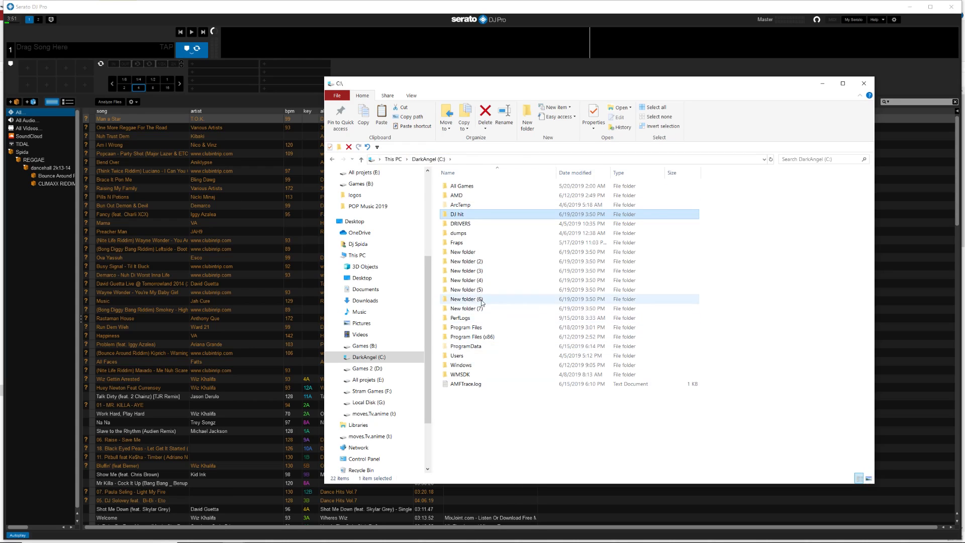
mouse_move(675, 261)
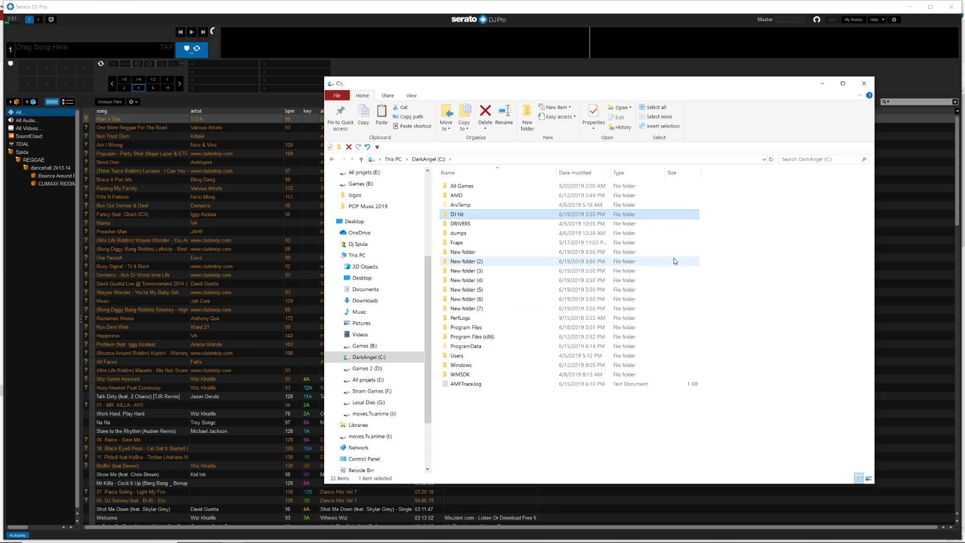
mouse_move(483, 214)
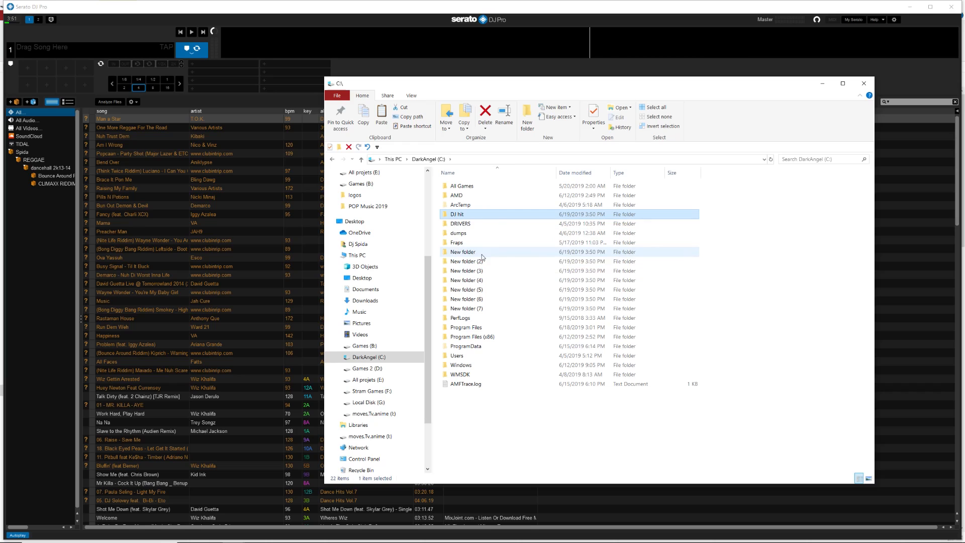
left_click(463, 252)
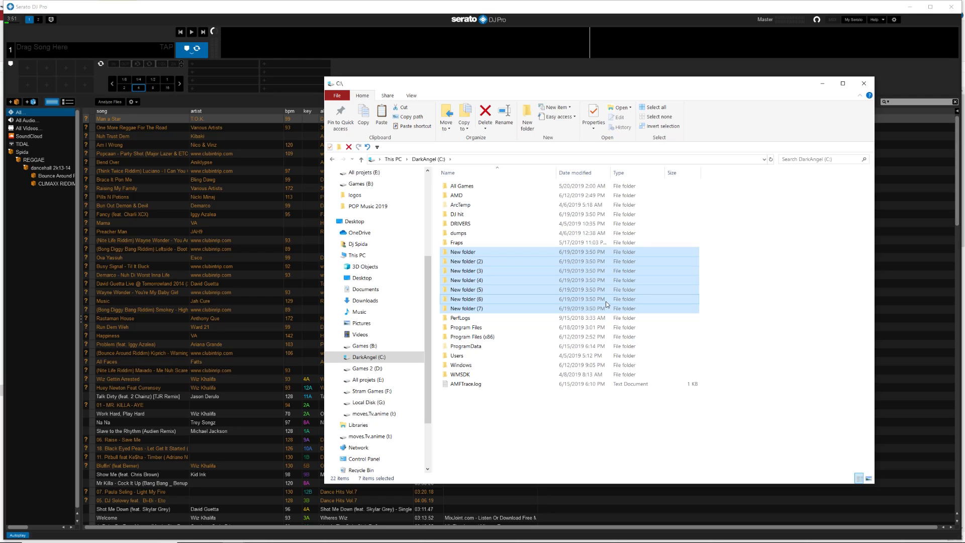
mouse_move(642, 278)
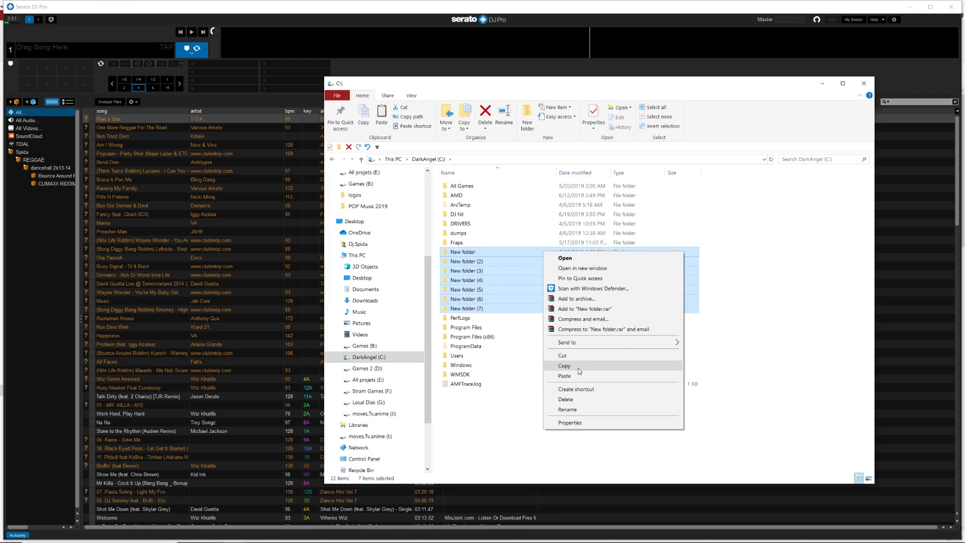
mouse_move(579, 369)
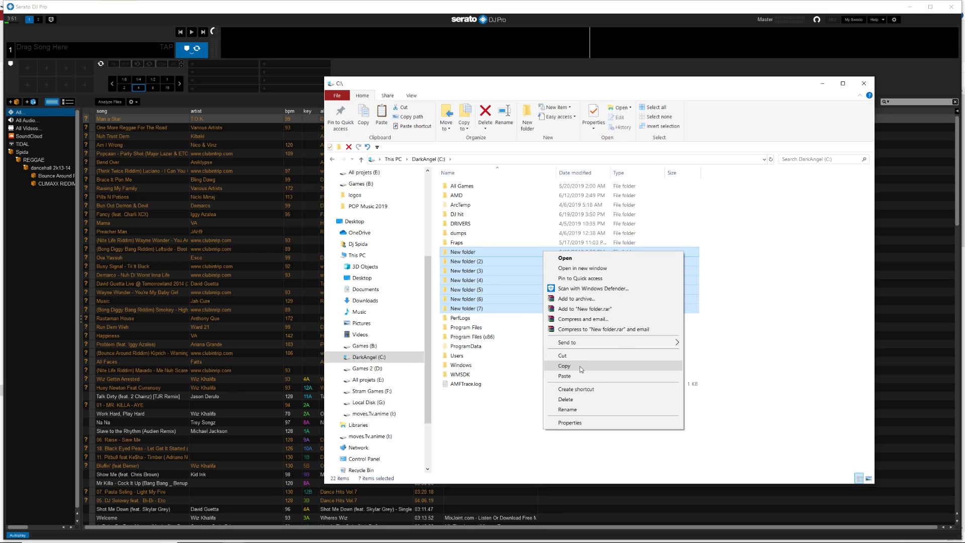
mouse_move(578, 389)
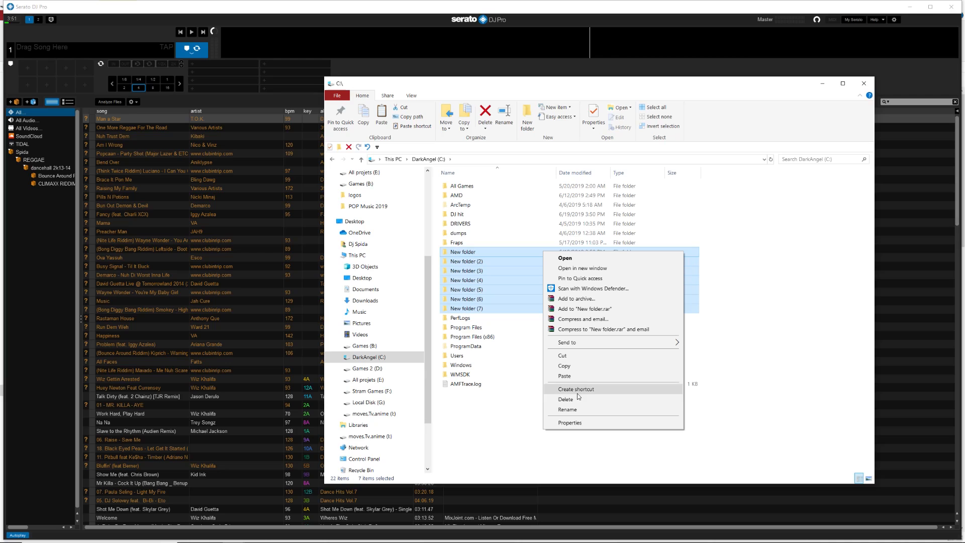
mouse_move(565, 399)
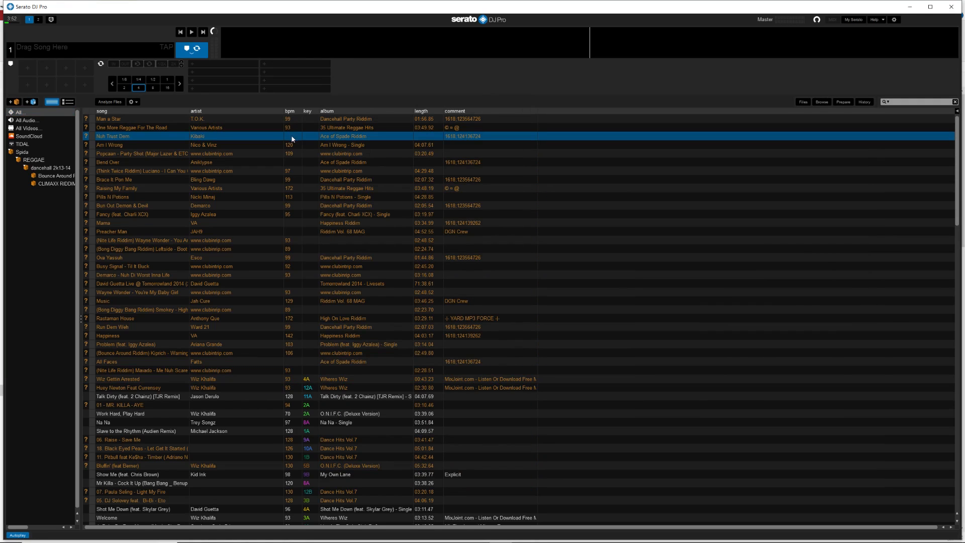
- Scroll the All library track list down to the [SOCA 2018] tracks
scroll("down", 3)
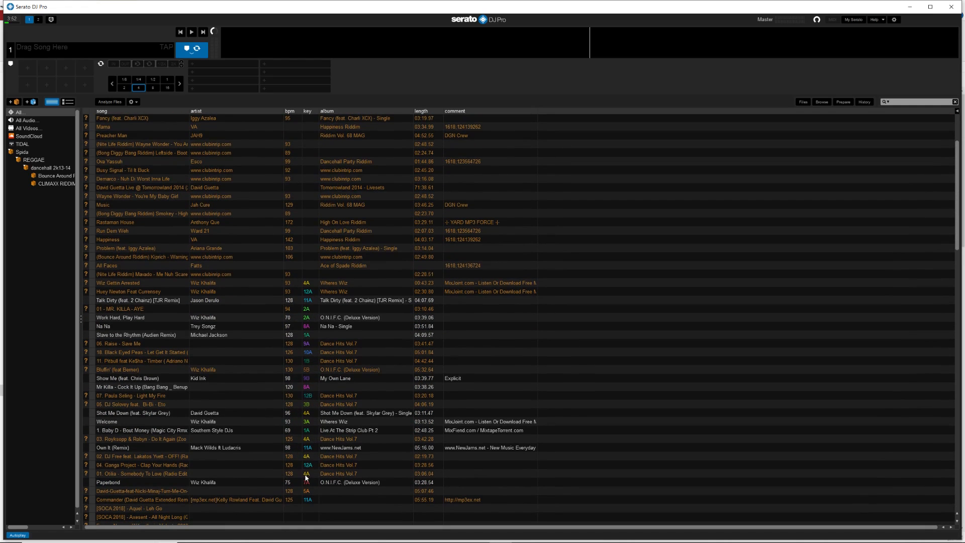
scroll("down", 3)
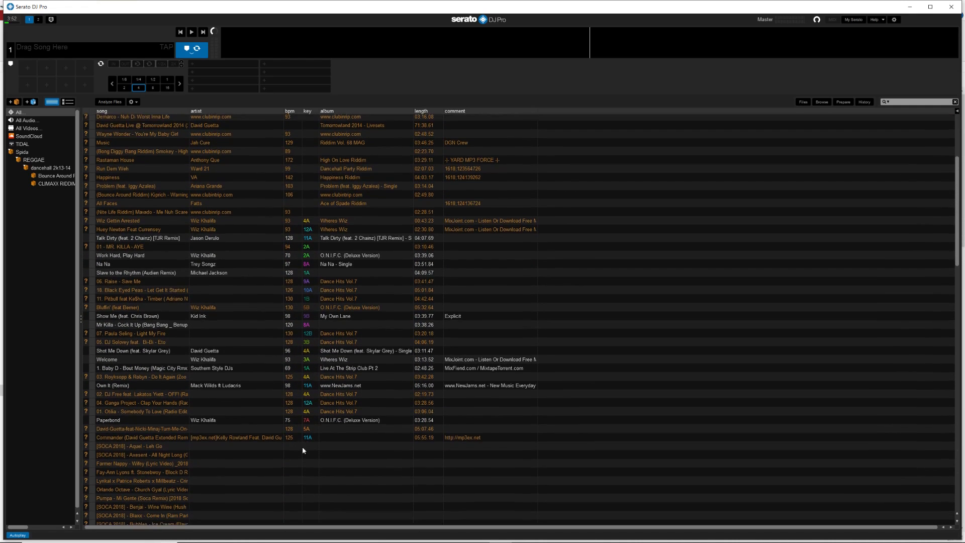
scroll("down", 3)
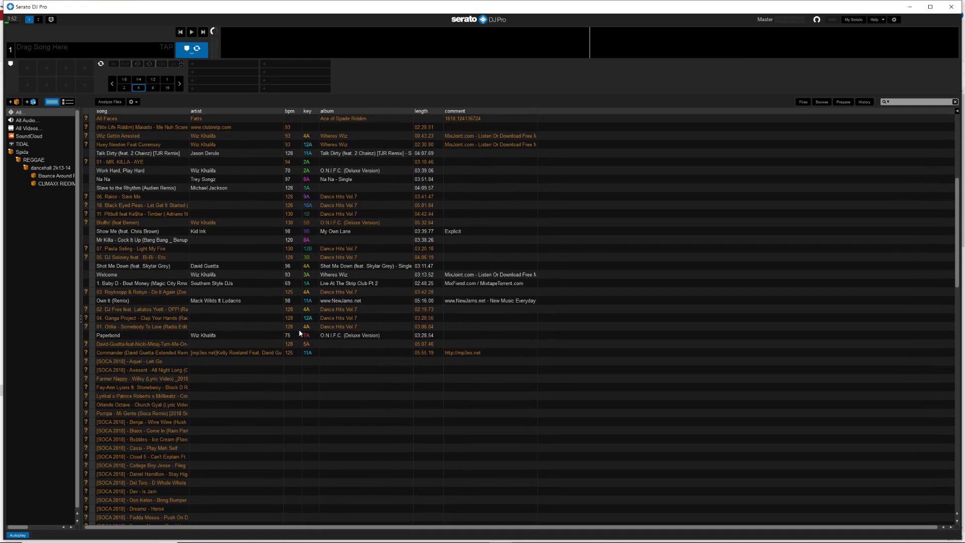
mouse_move(310, 398)
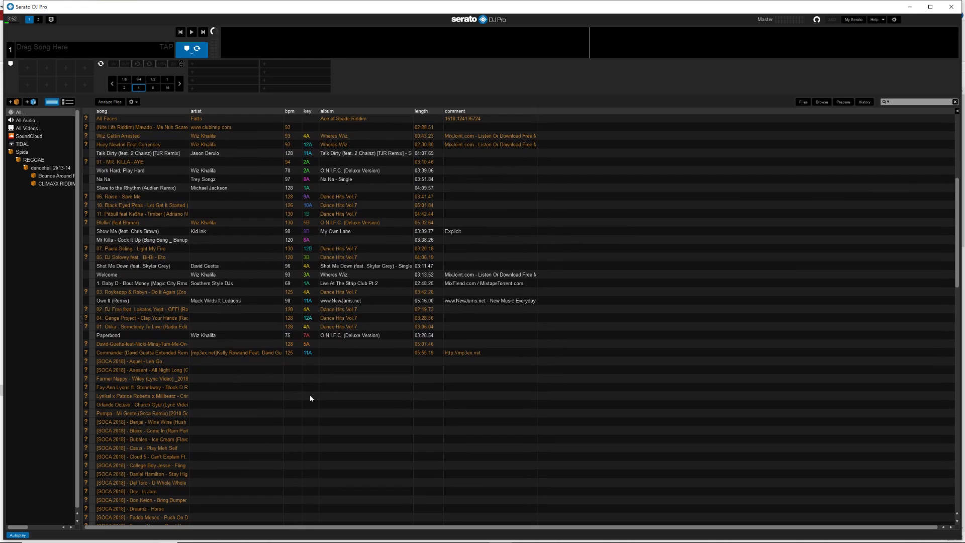